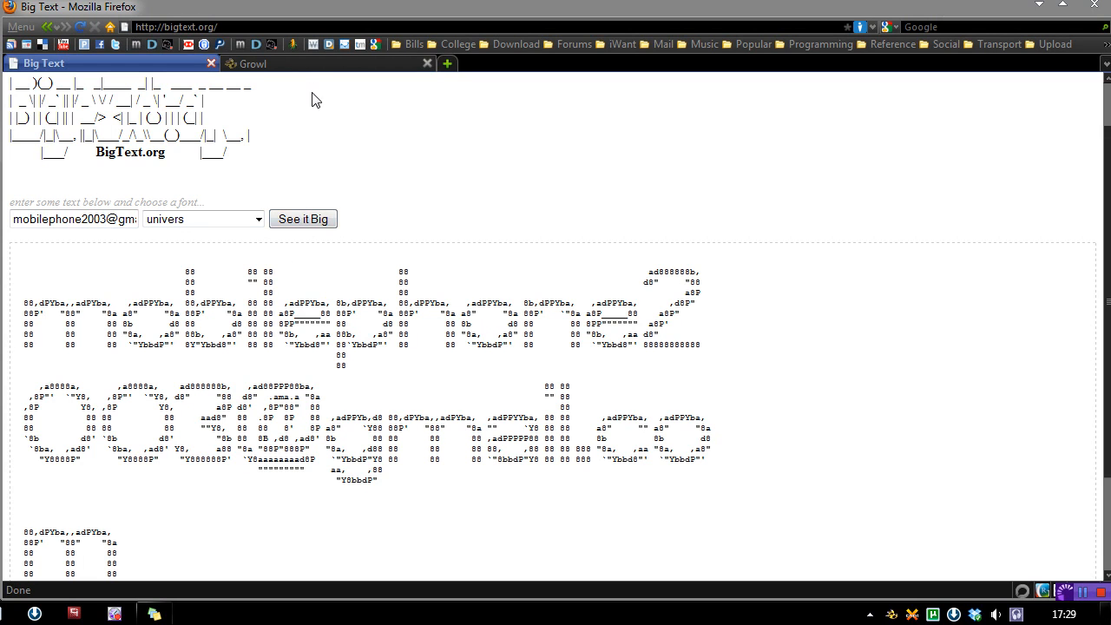
# View the Growl homepage in Firefox, then minimize the browser to reveal the desktop shortcut
pyautogui.click(252, 62)
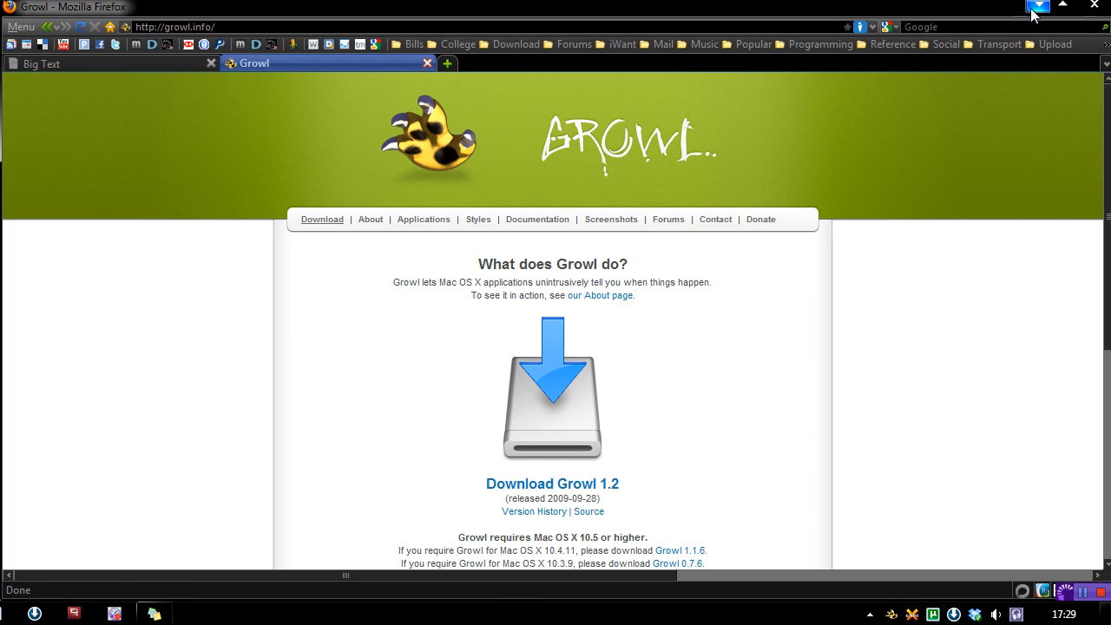
pyautogui.click(1038, 7)
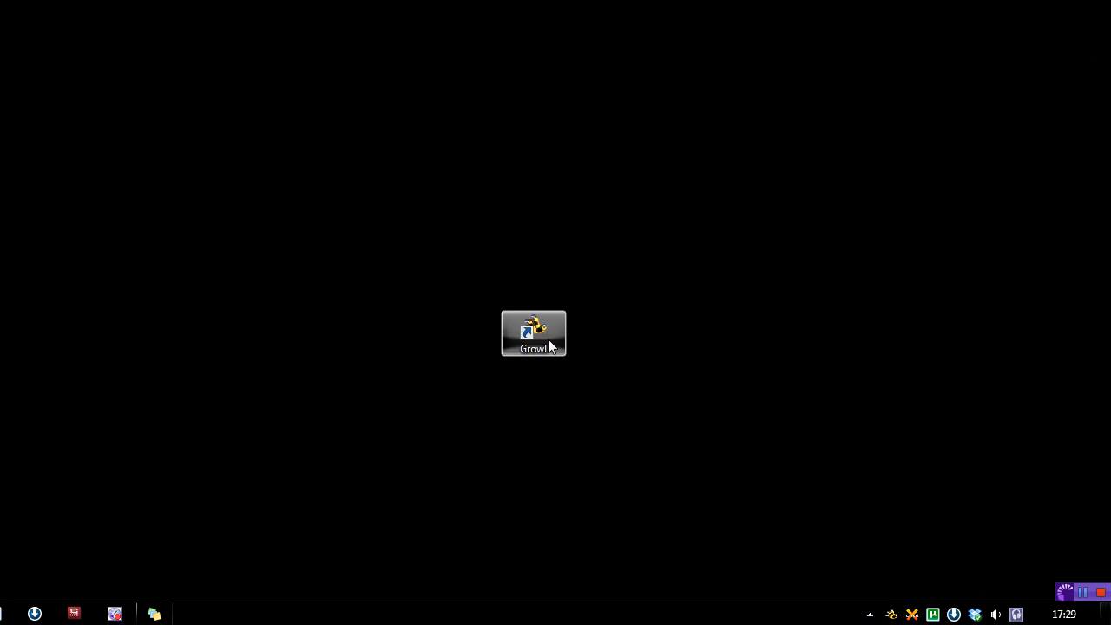
# Launch Growl from the desktop shortcut and view its Applications page, which lists none yet
pyautogui.doubleClick(533, 333)
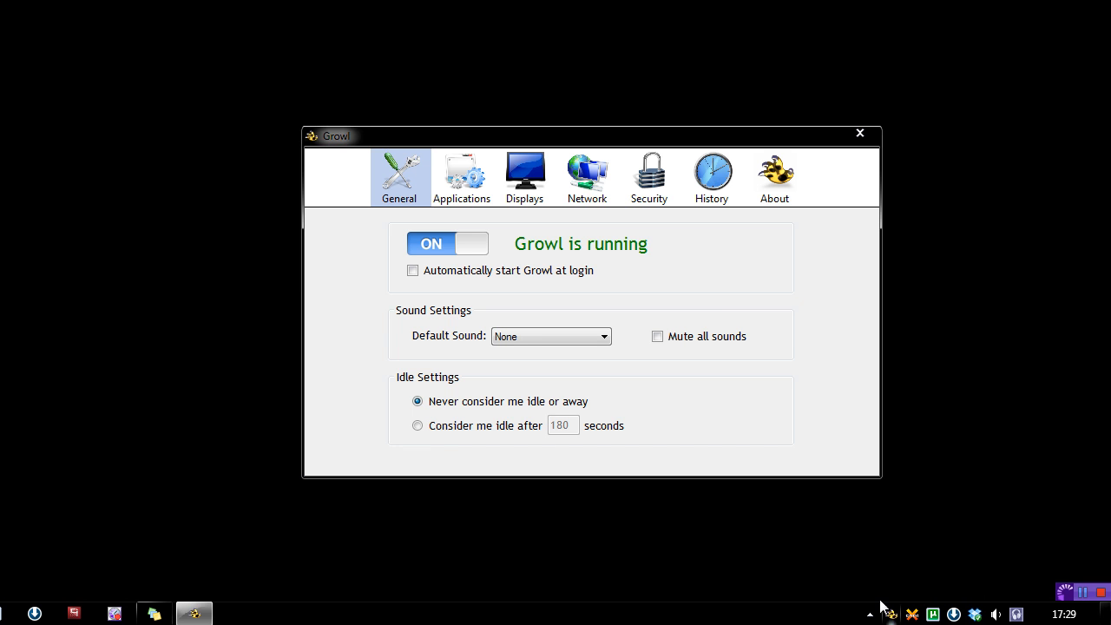
pyautogui.moveTo(552, 254)
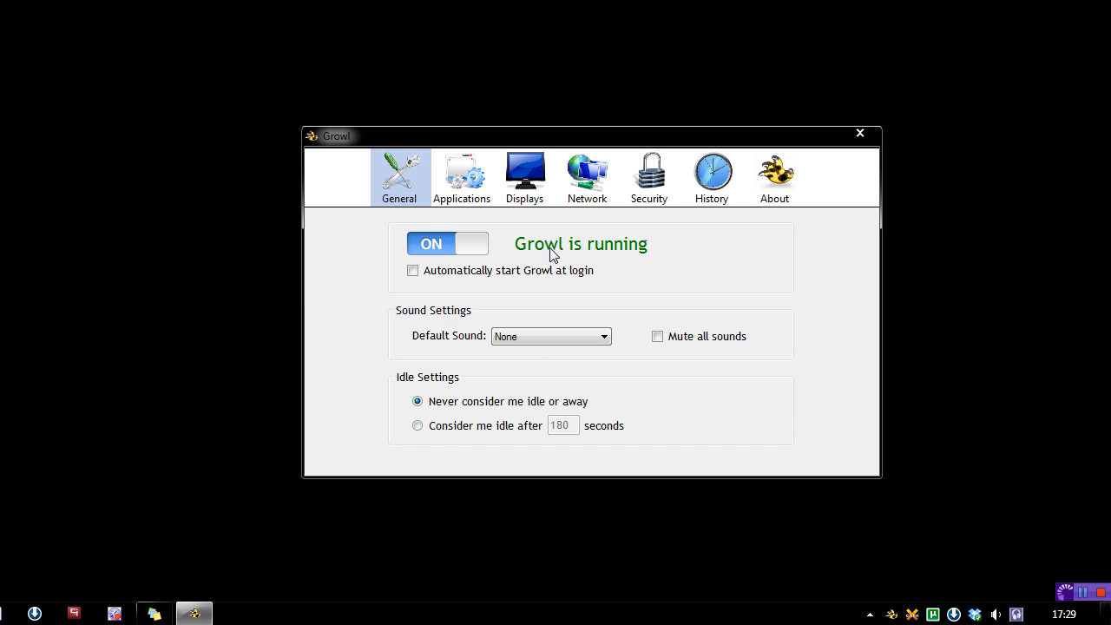
pyautogui.moveTo(743, 362)
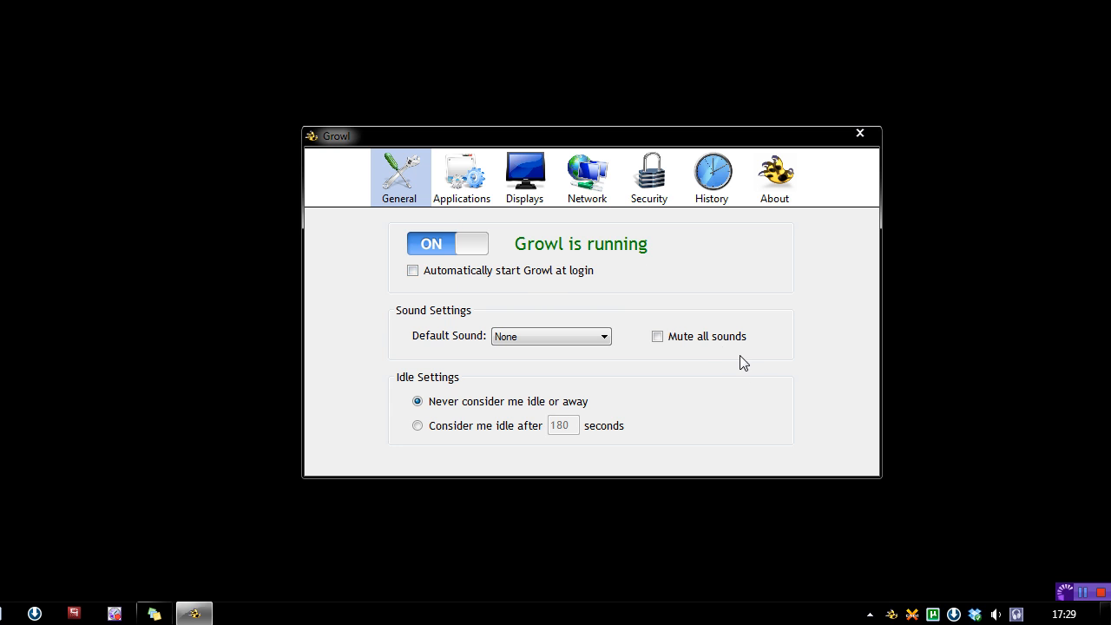
pyautogui.click(461, 177)
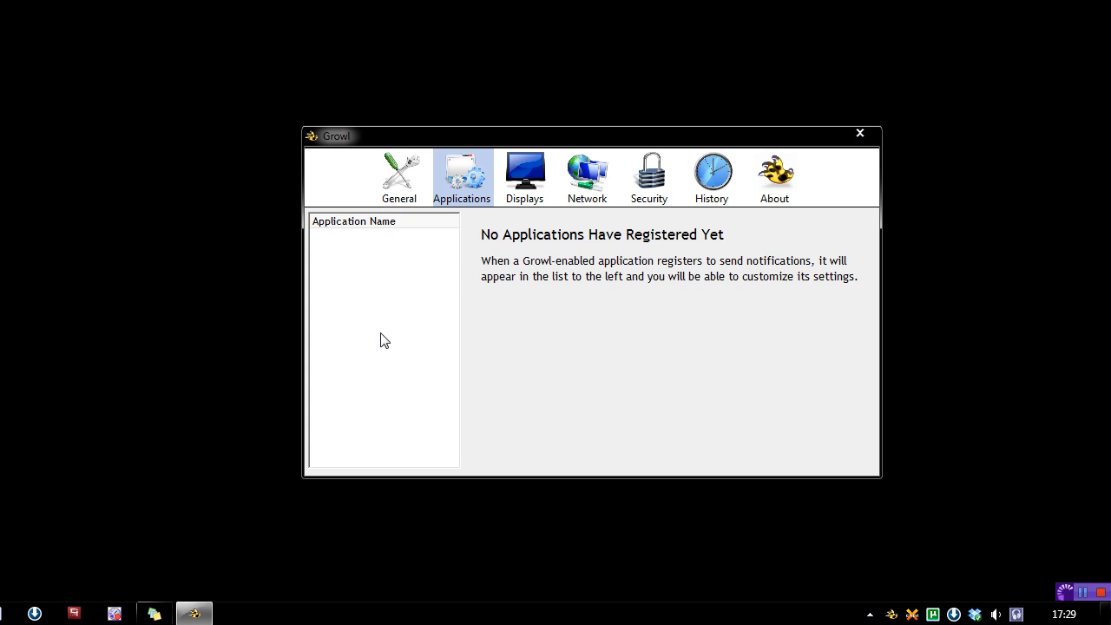
pyautogui.moveTo(375, 309)
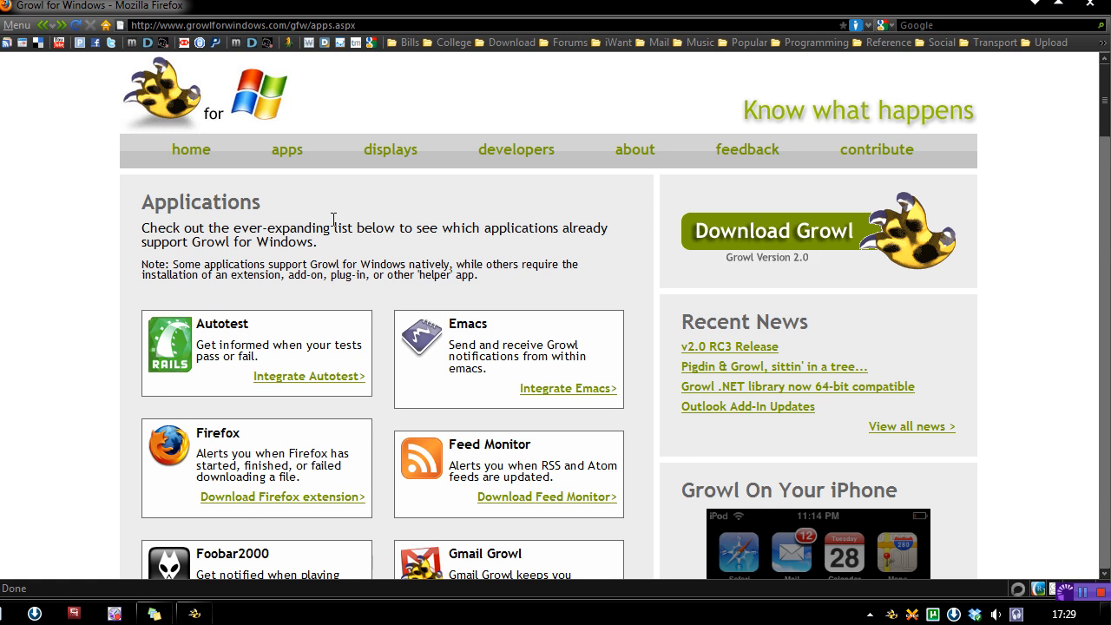
# Scroll through the growlforwindows.com apps list of supported programs like Feed Monitor, iTunes and Thunderbird
pyautogui.scroll(-3)
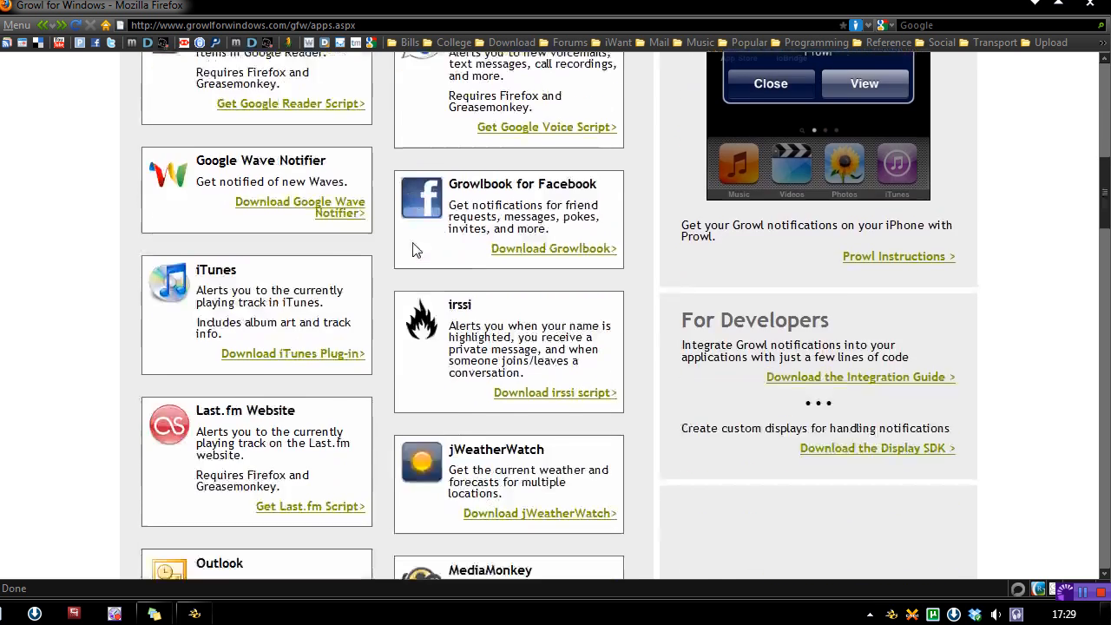
pyautogui.scroll(3)
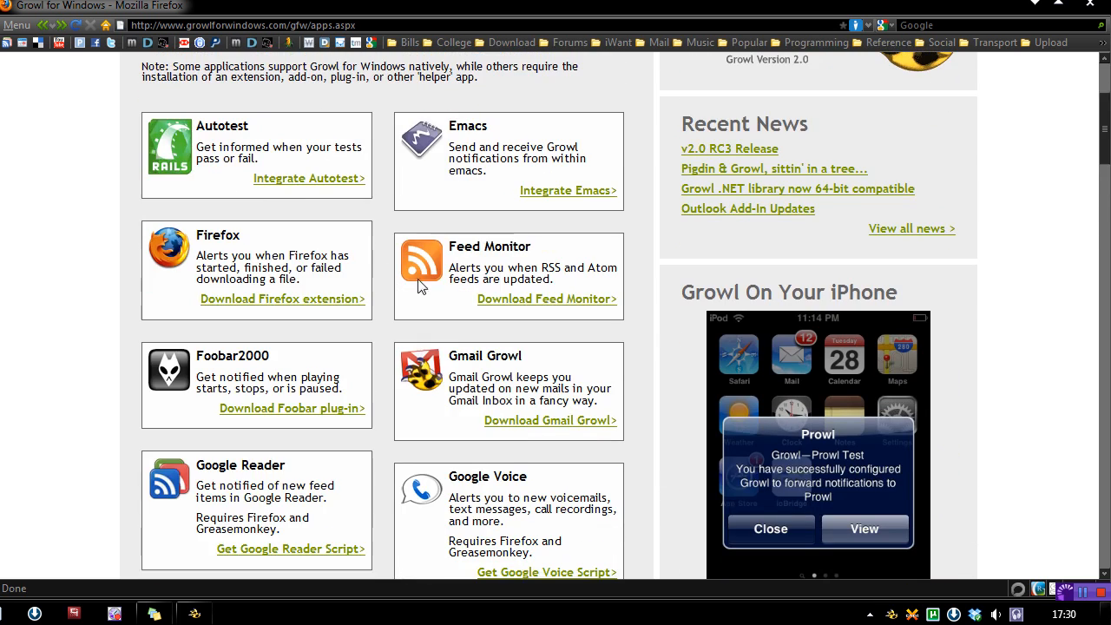
pyautogui.scroll(-3)
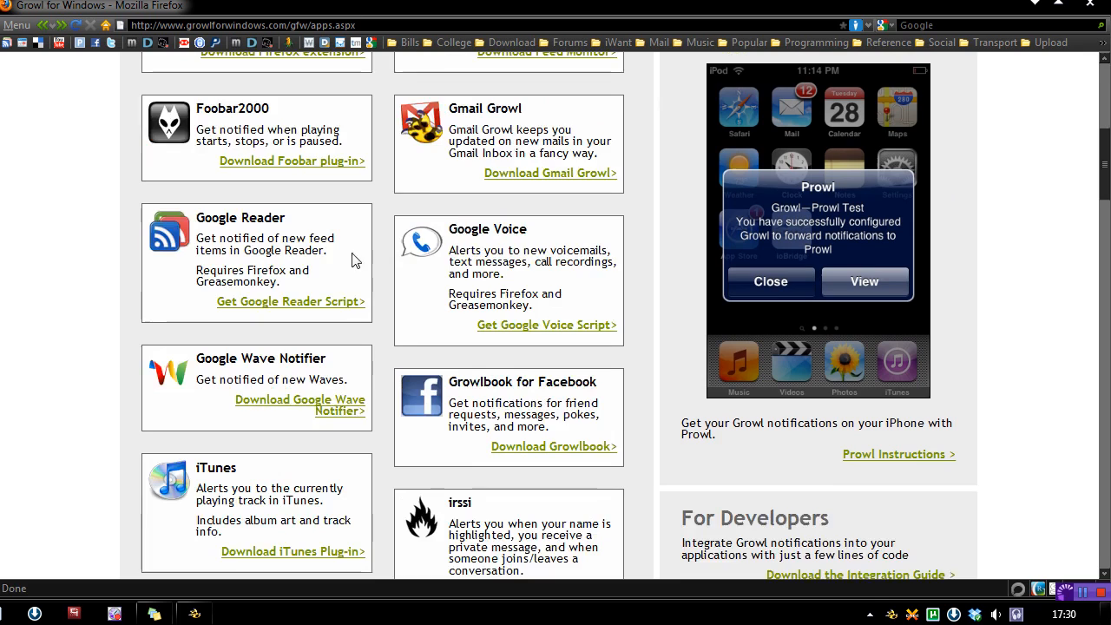
pyautogui.scroll(-3)
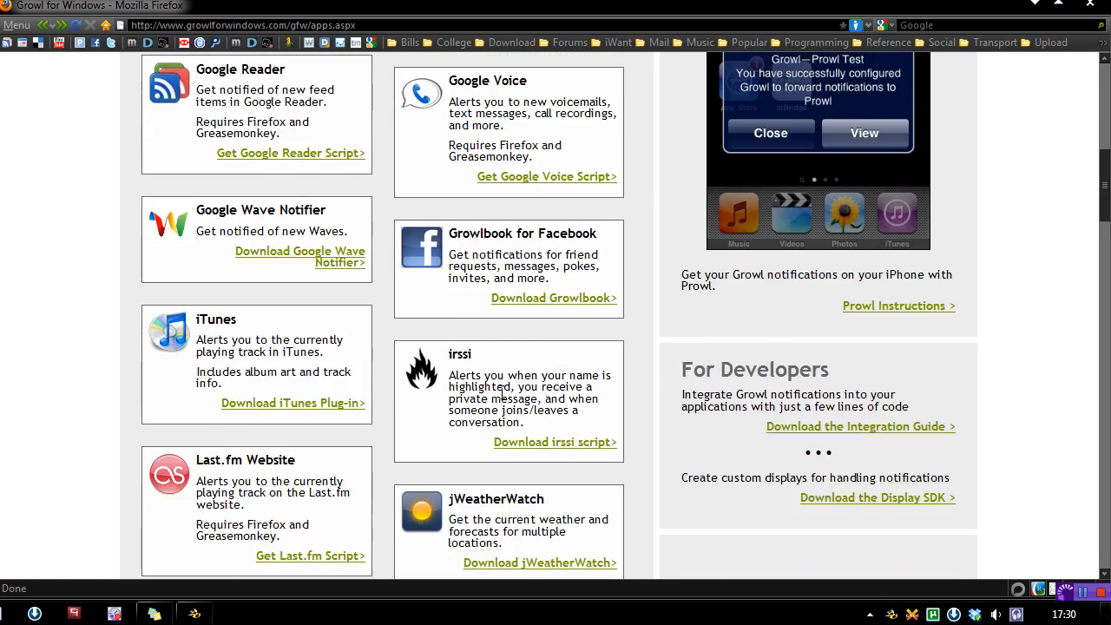
pyautogui.scroll(-3)
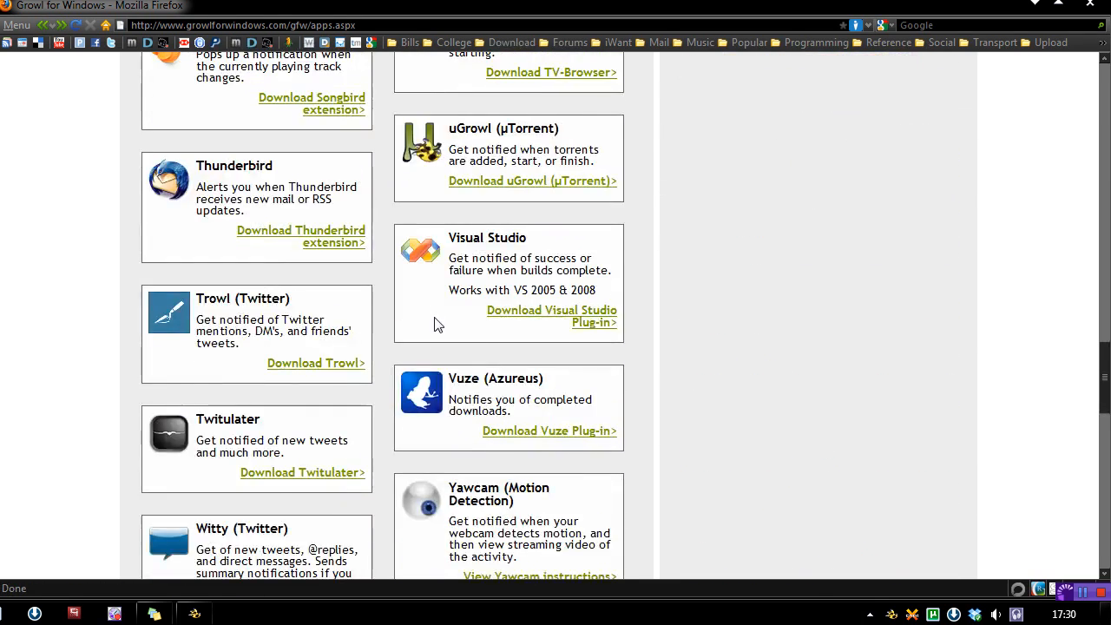
pyautogui.scroll(3)
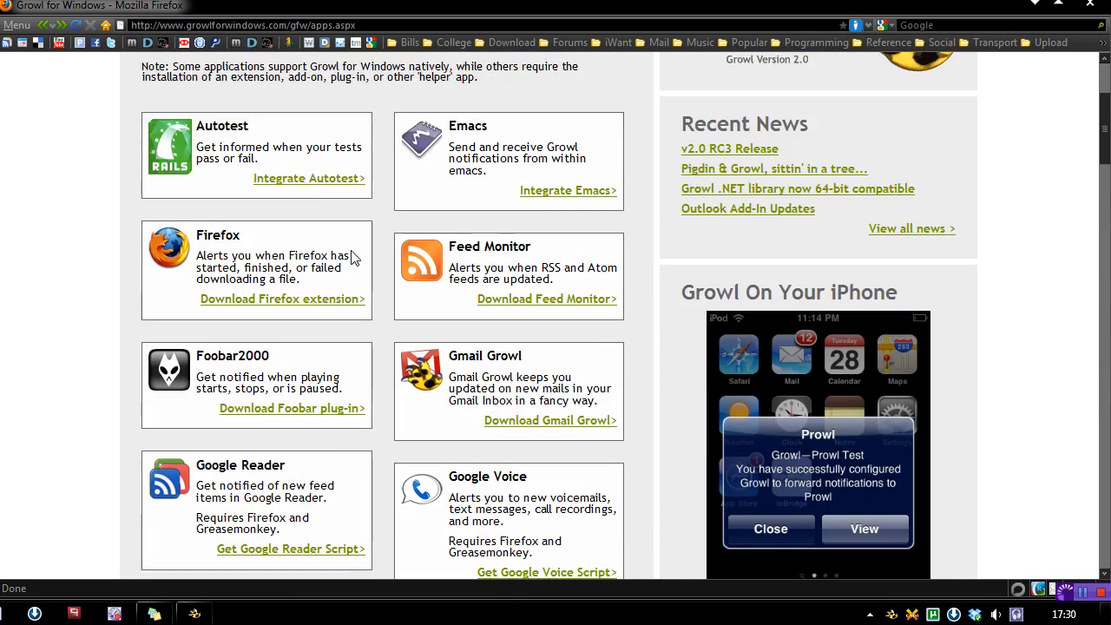
pyautogui.moveTo(556, 281)
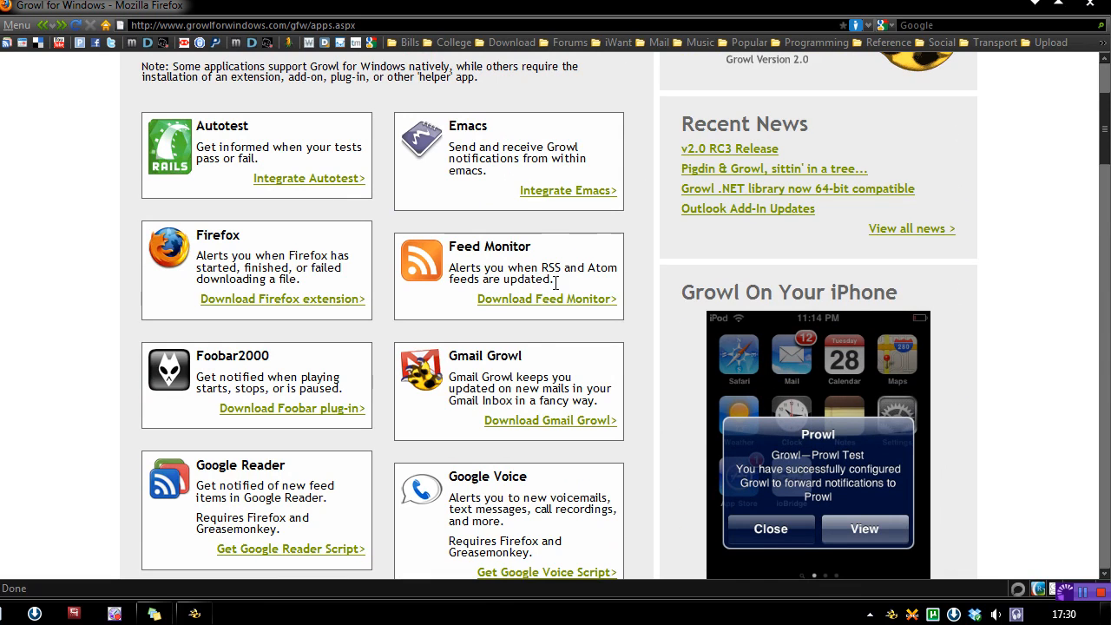
pyautogui.scroll(-3)
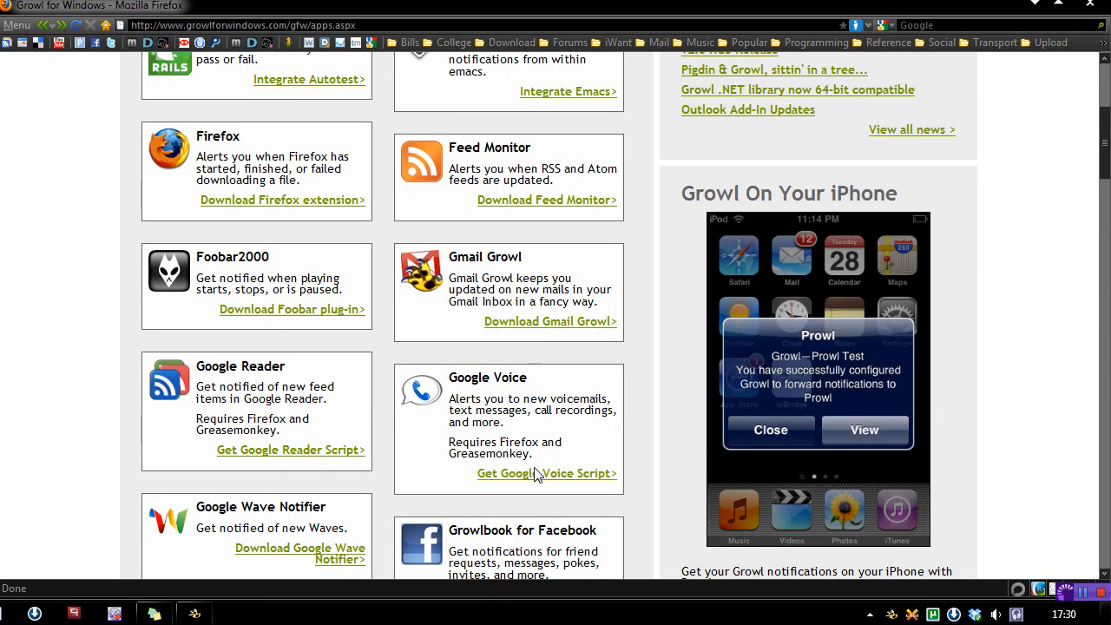
pyautogui.scroll(-3)
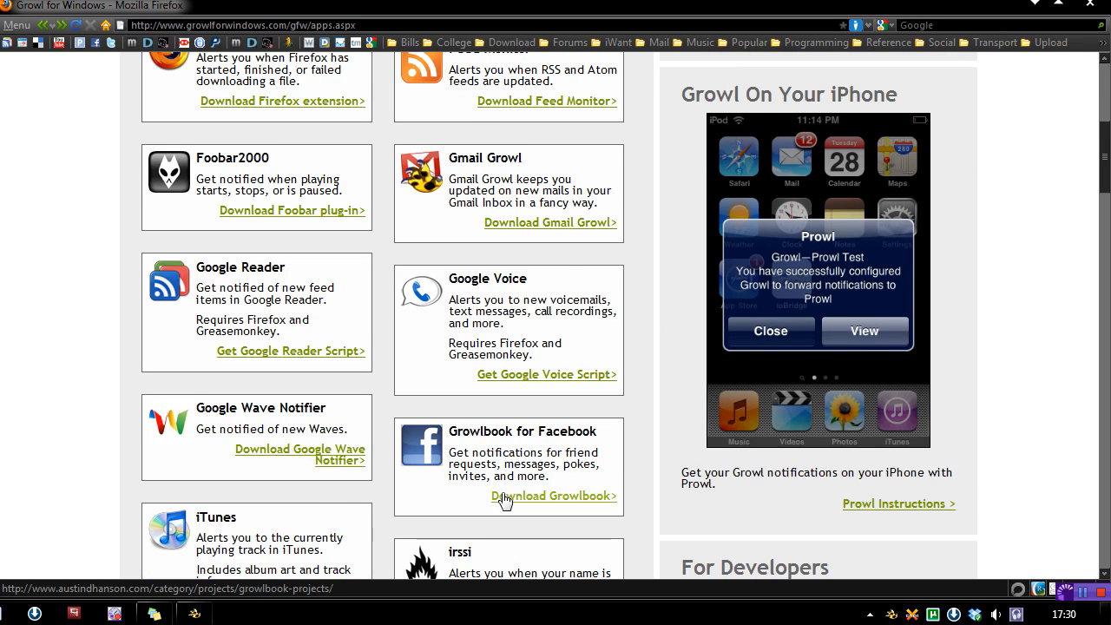
pyautogui.scroll(-3)
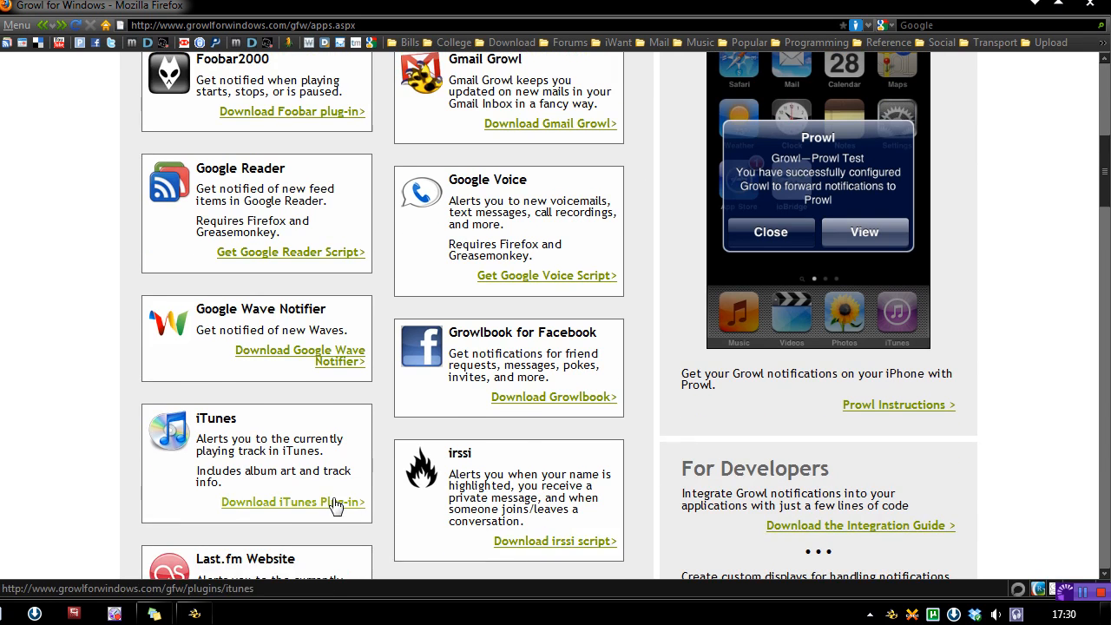
pyautogui.scroll(-3)
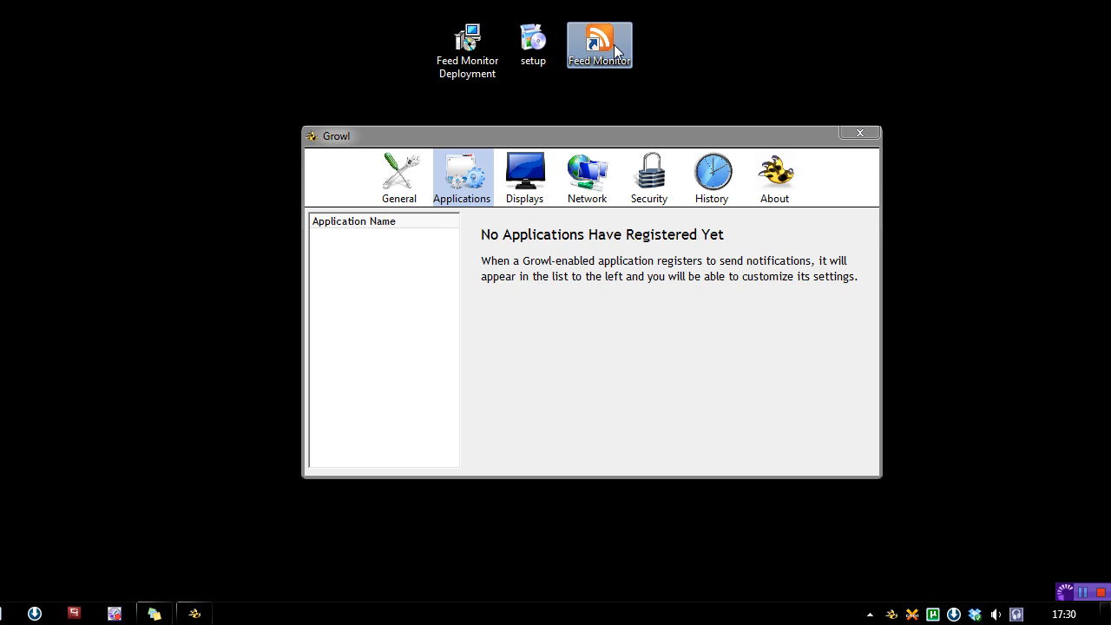
# Launch Feed Monitor from the desktop and bring up Task Manager from the taskbar menu
pyautogui.doubleClick(599, 43)
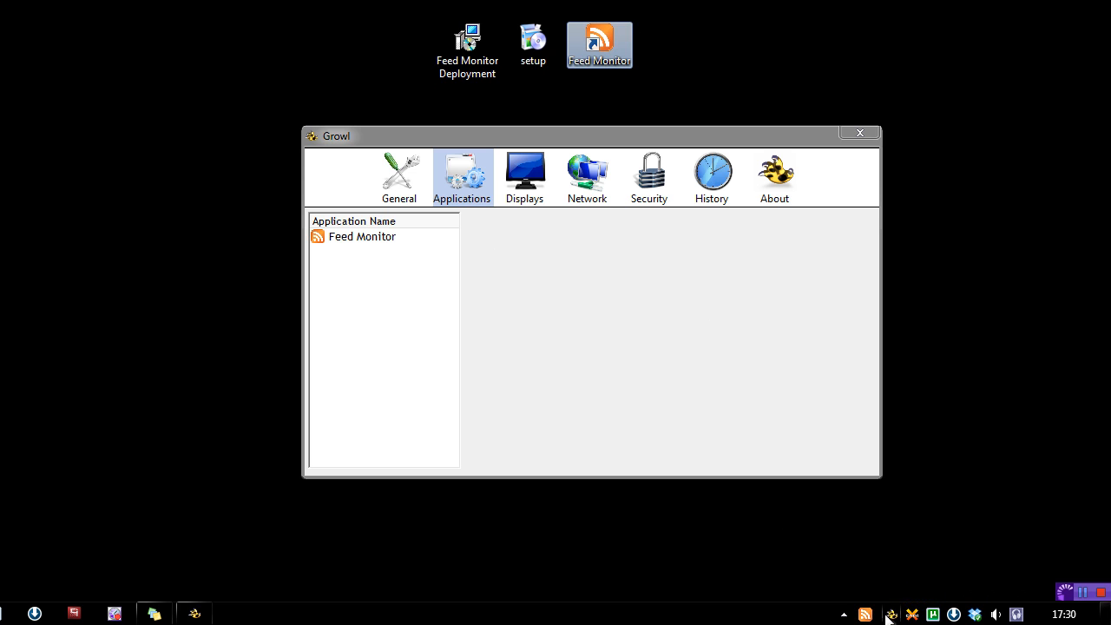
pyautogui.rightClick(885, 615)
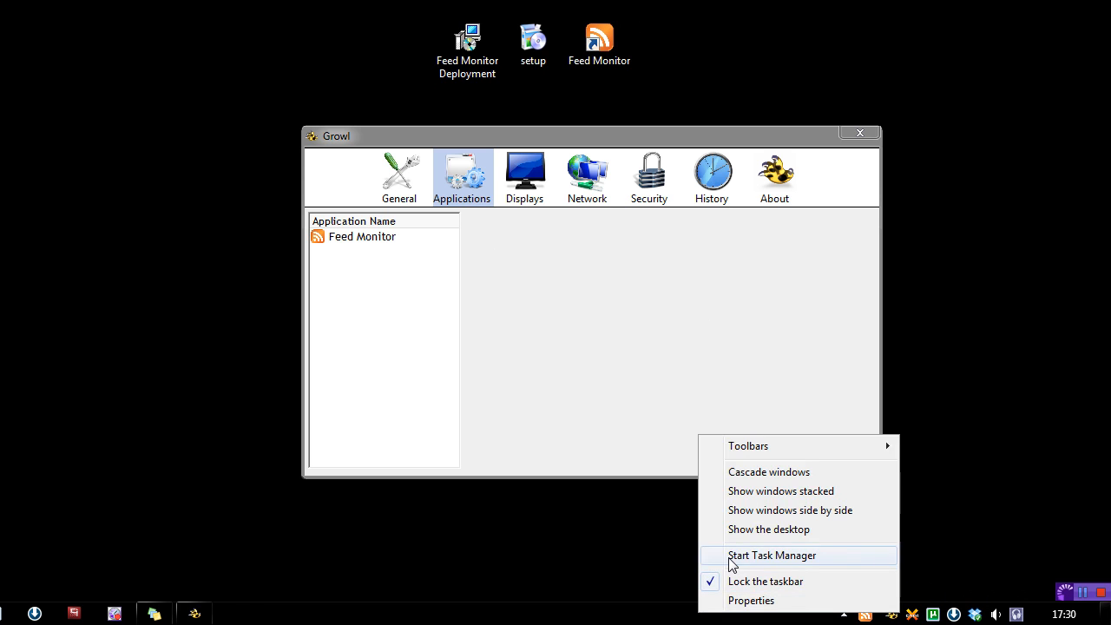
pyautogui.click(771, 555)
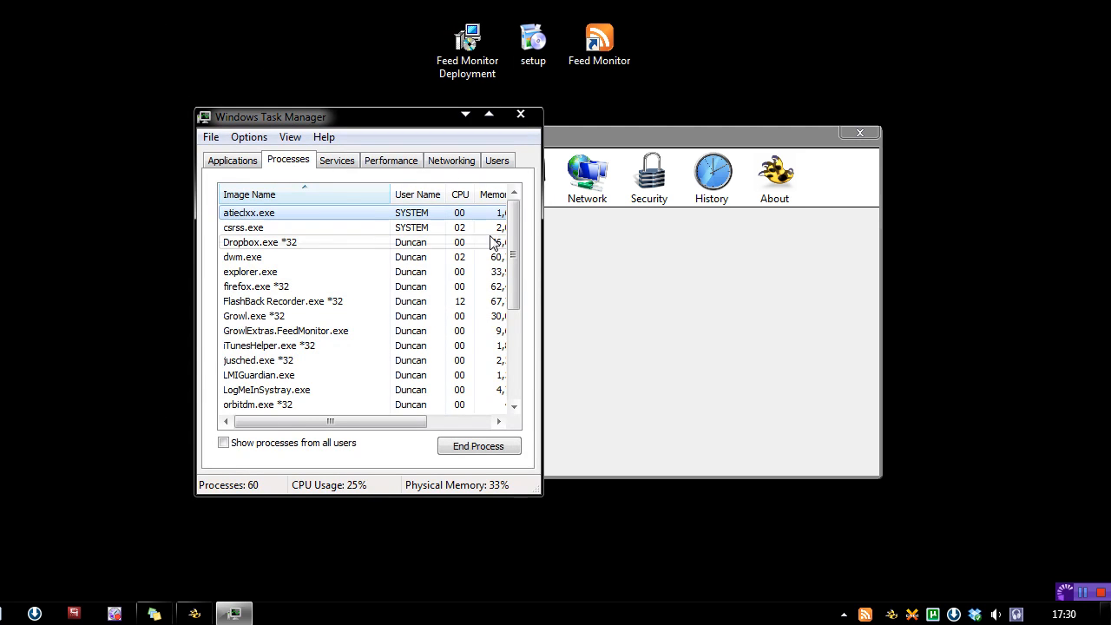
# Select Feed Monitor in Growl's Applications list and review its New Feed Item and All notifications settings
pyautogui.click(286, 330)
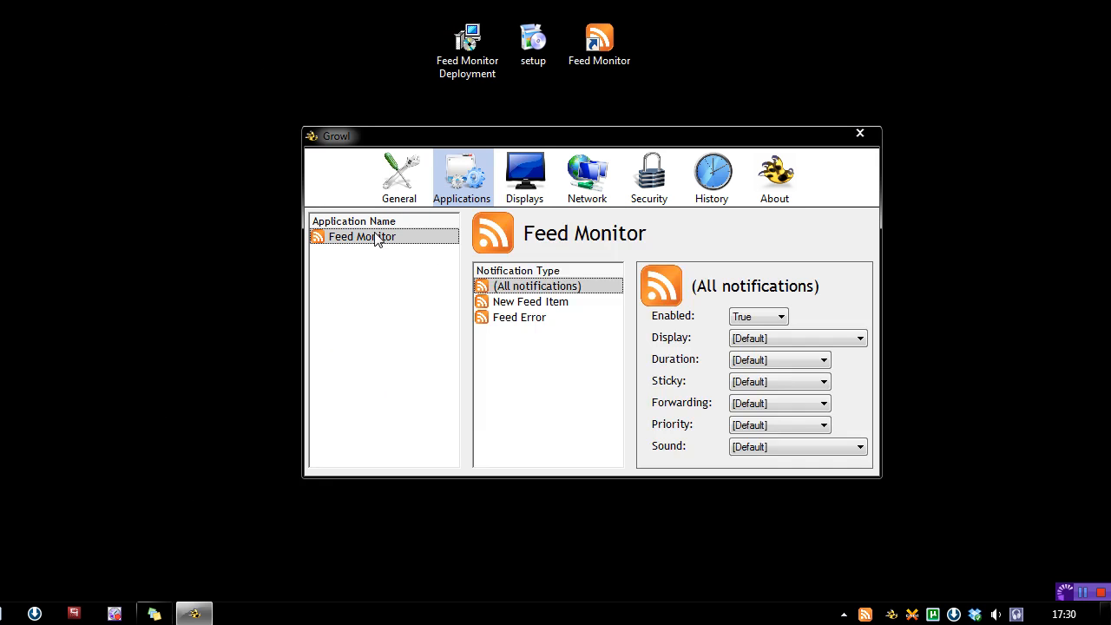
pyautogui.click(531, 302)
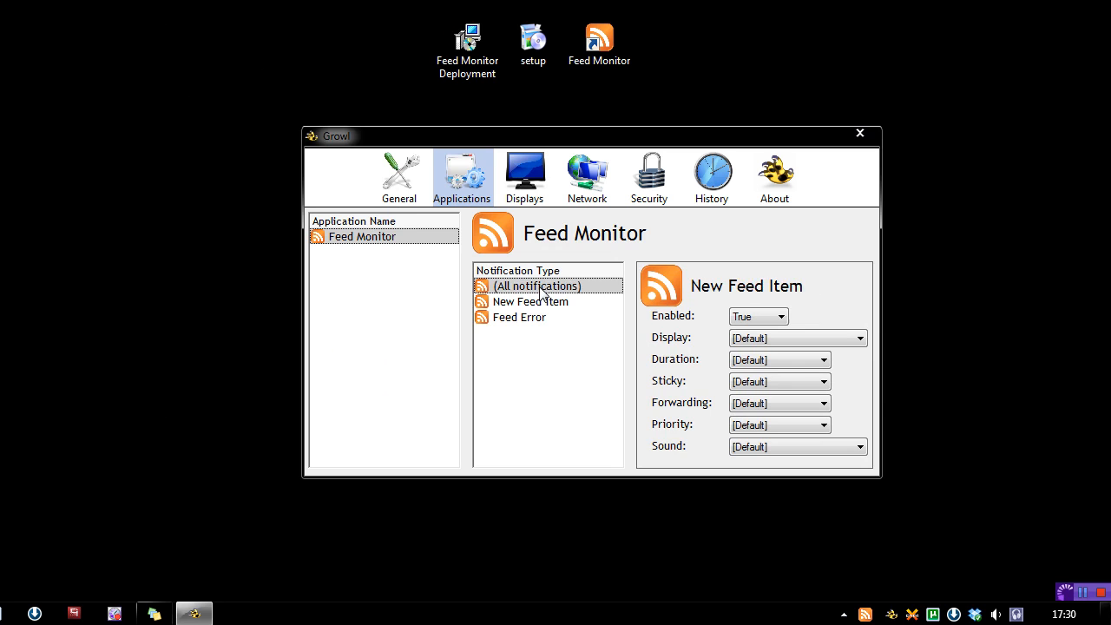
pyautogui.click(534, 285)
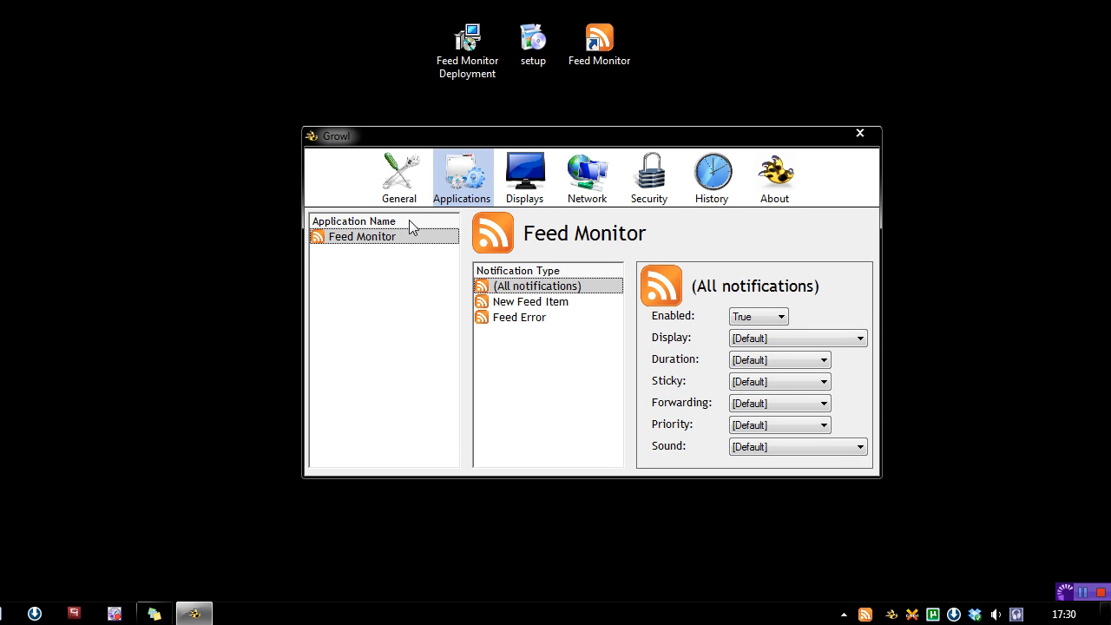
# Preview the TranslucentDark display style, glance at Applications, and return to Displays
pyautogui.click(524, 174)
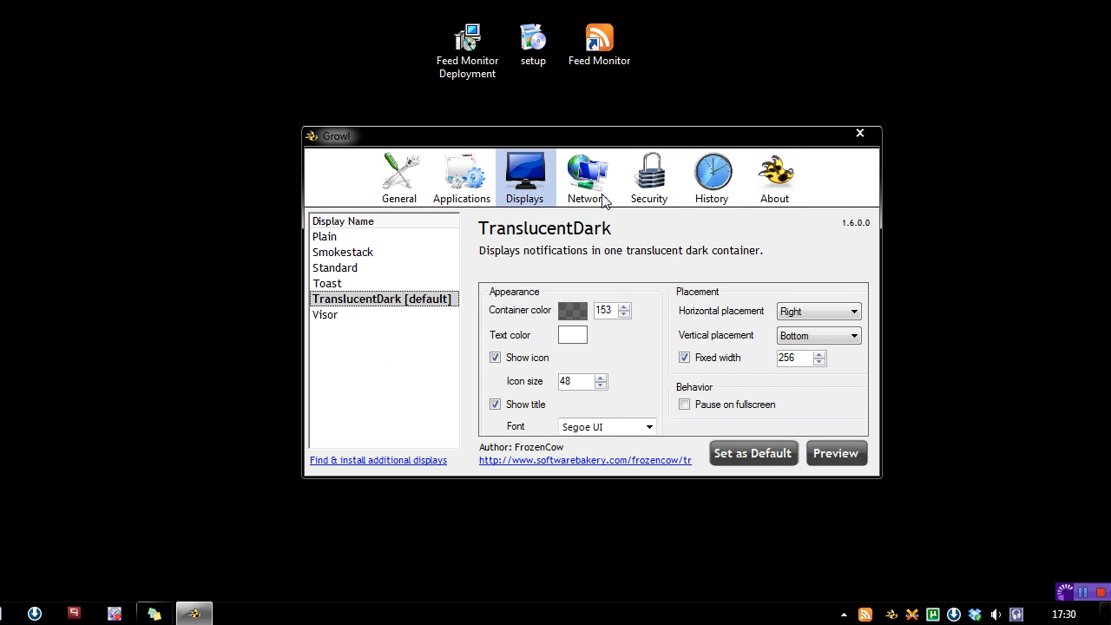
pyautogui.moveTo(510, 482)
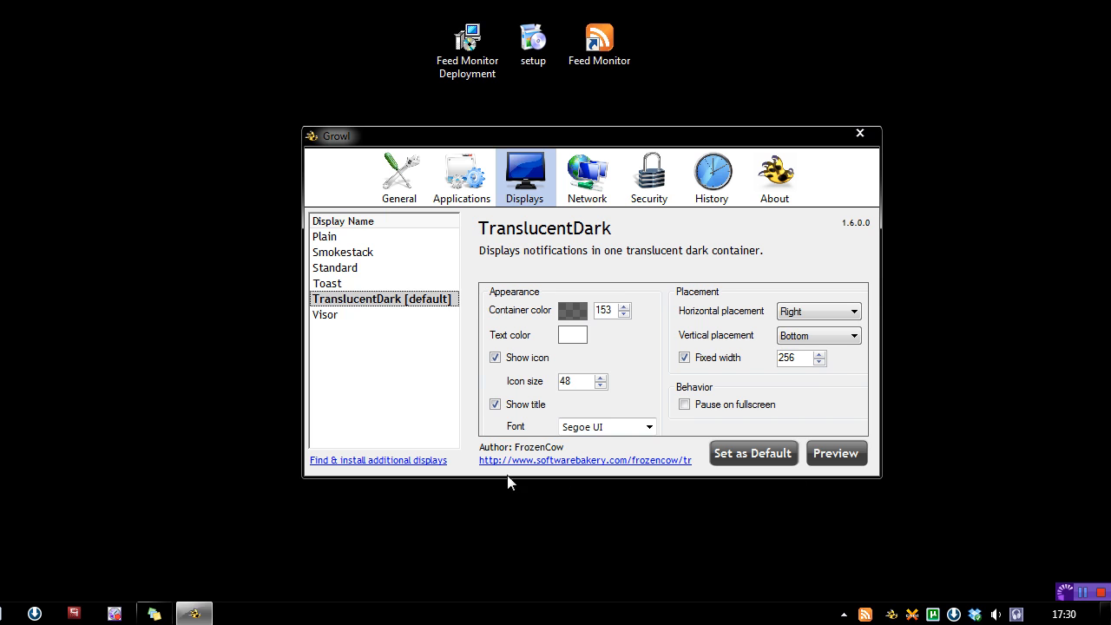
pyautogui.click(835, 451)
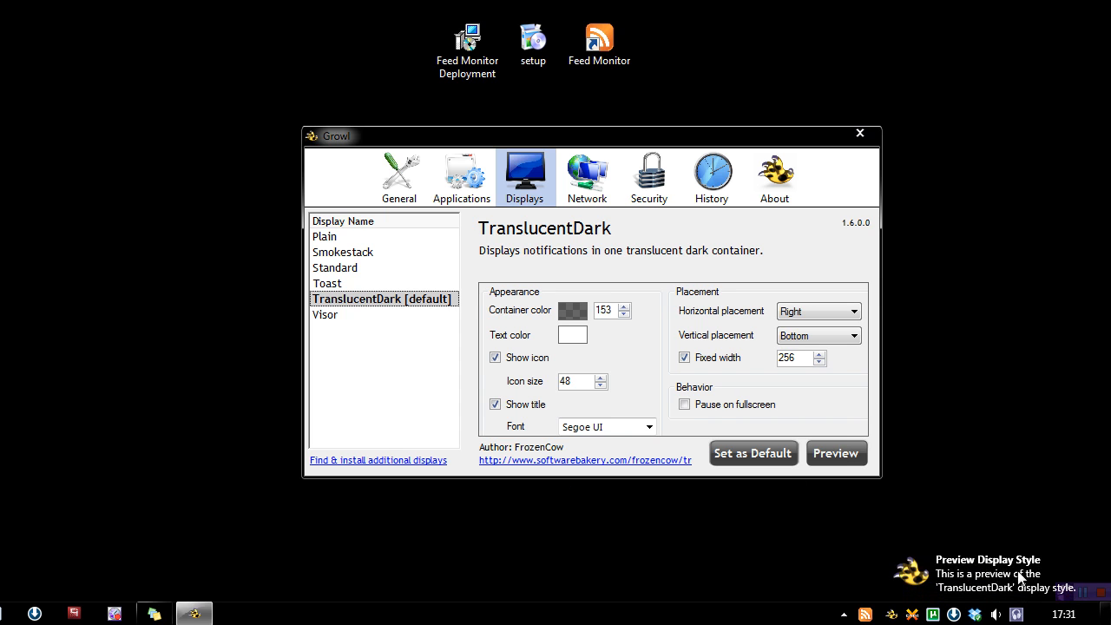
pyautogui.moveTo(386, 302)
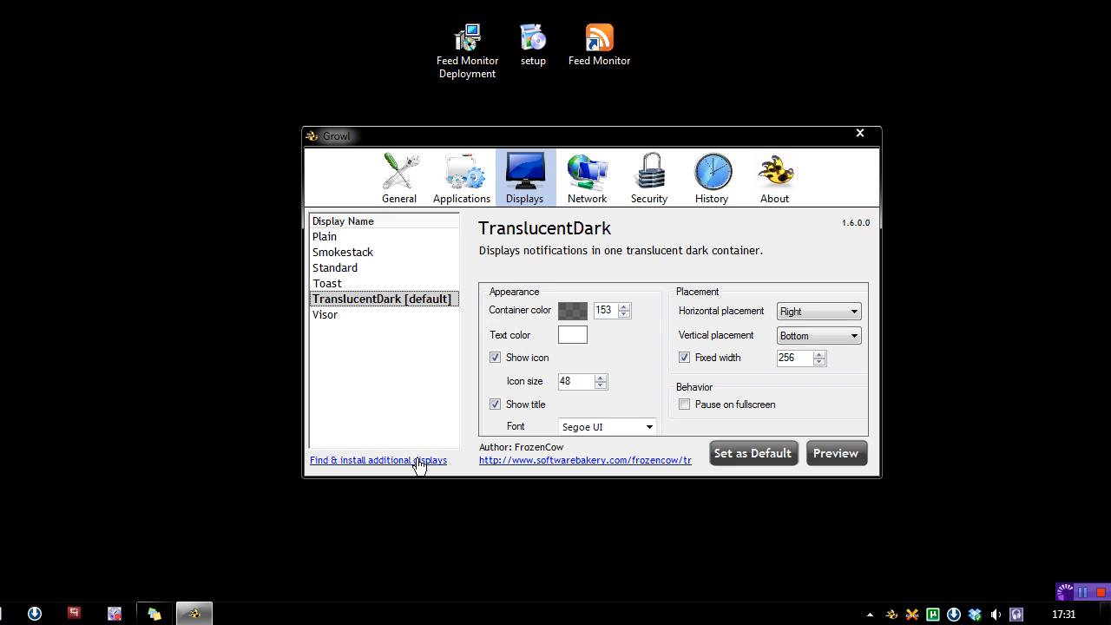
pyautogui.moveTo(467, 278)
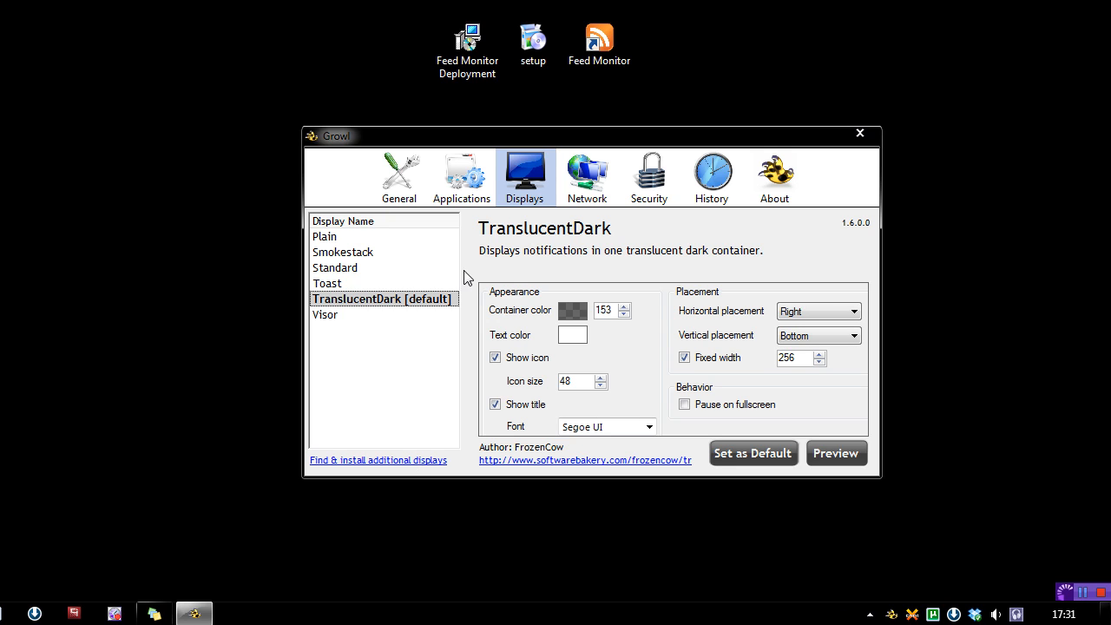
pyautogui.moveTo(330, 450)
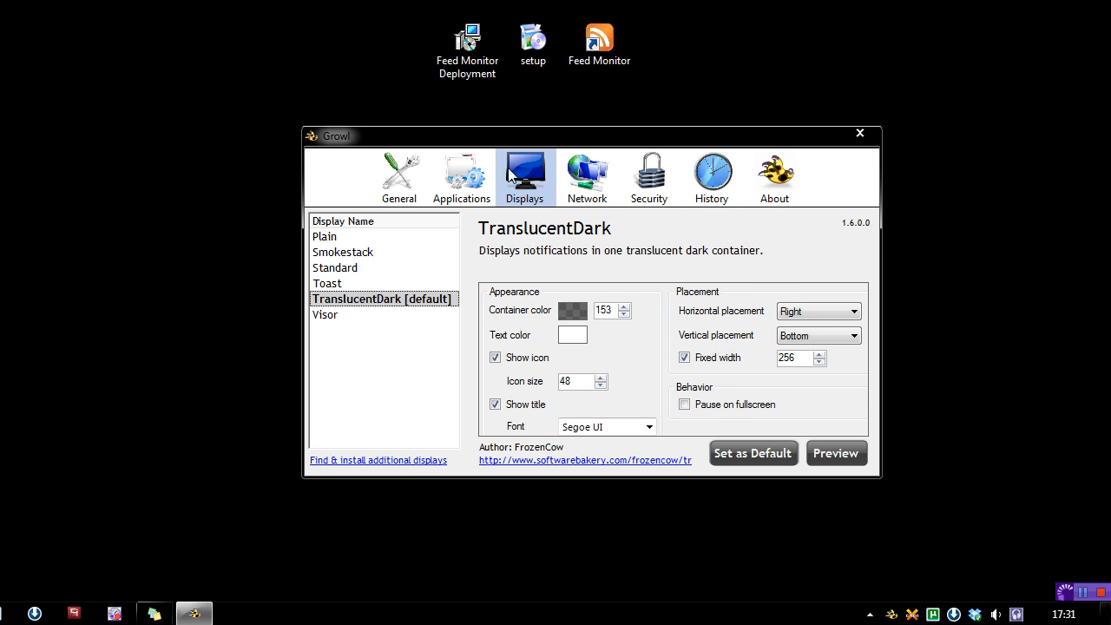
pyautogui.click(462, 174)
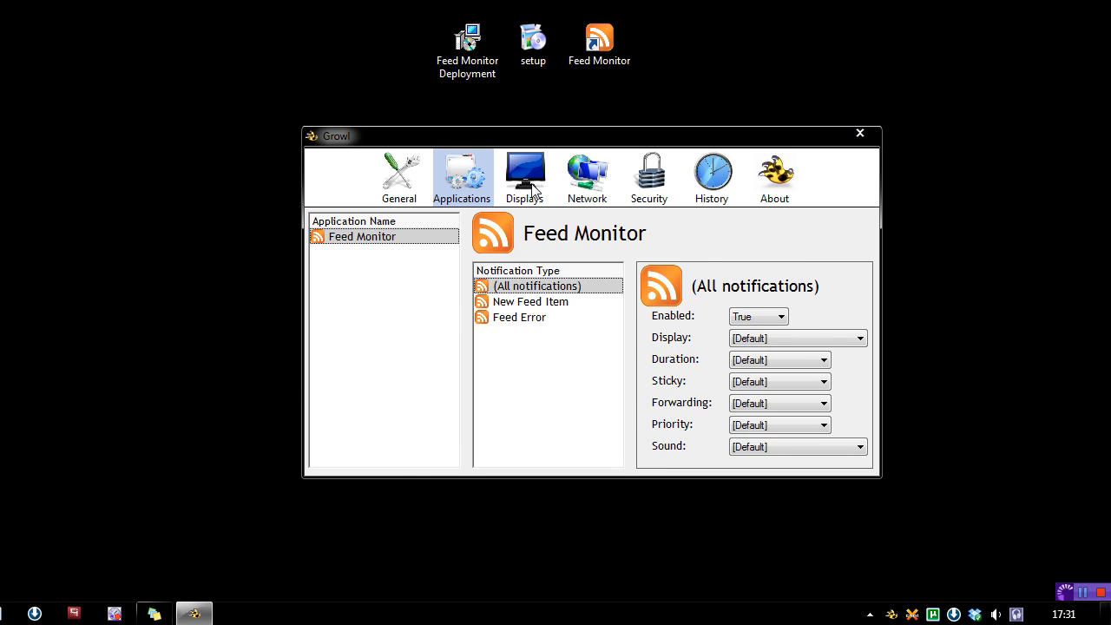
pyautogui.click(524, 177)
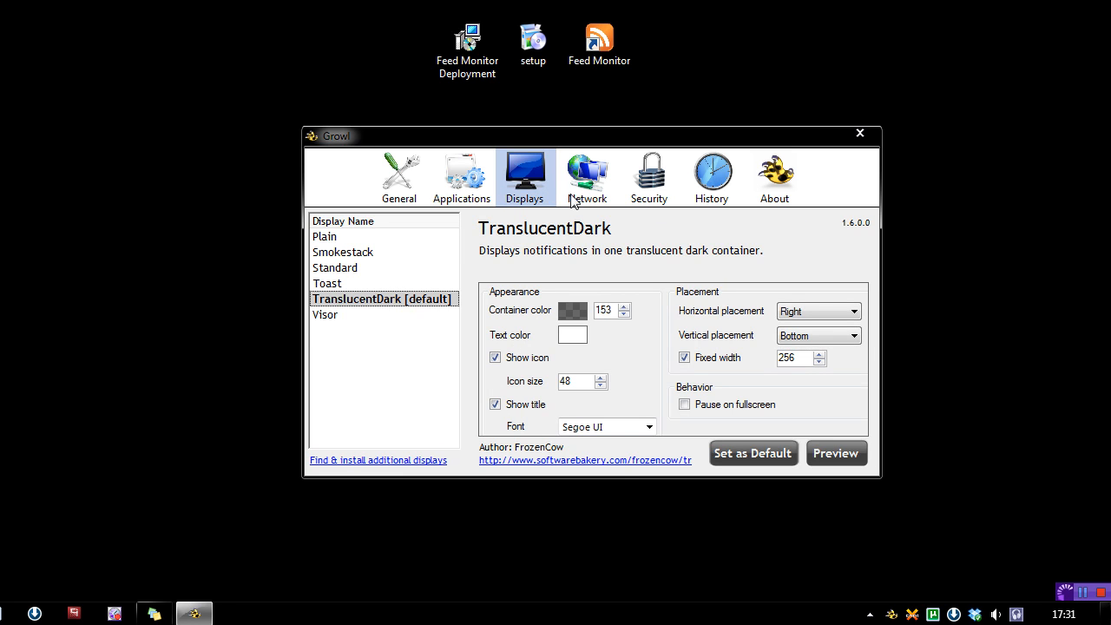
pyautogui.moveTo(589, 177)
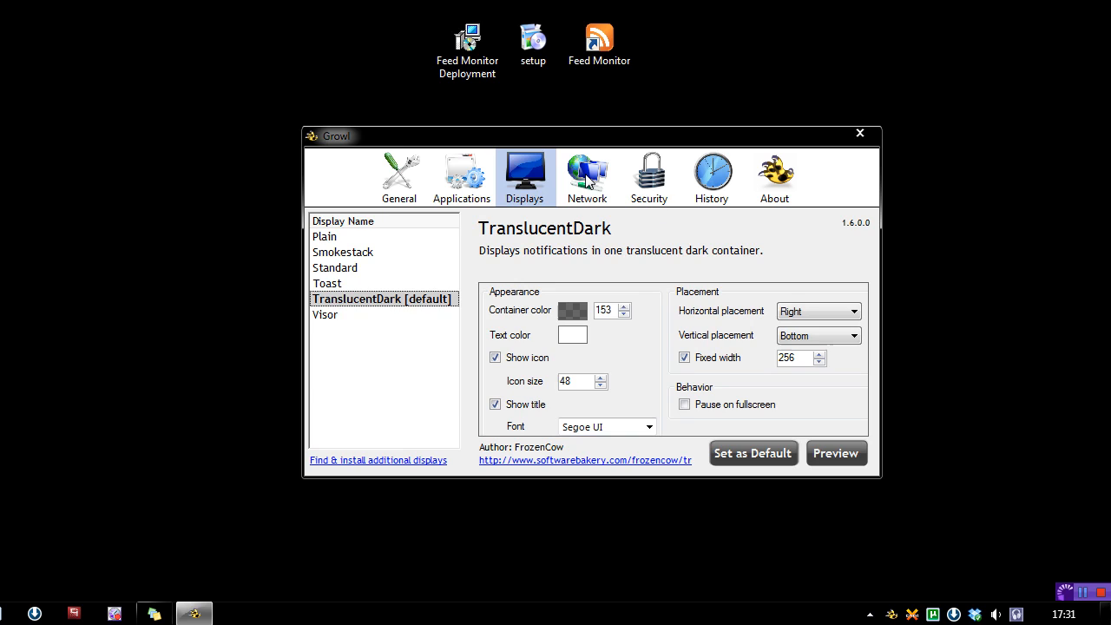
# View the Network settings and start adding a destination for forwarded notifications
pyautogui.click(586, 177)
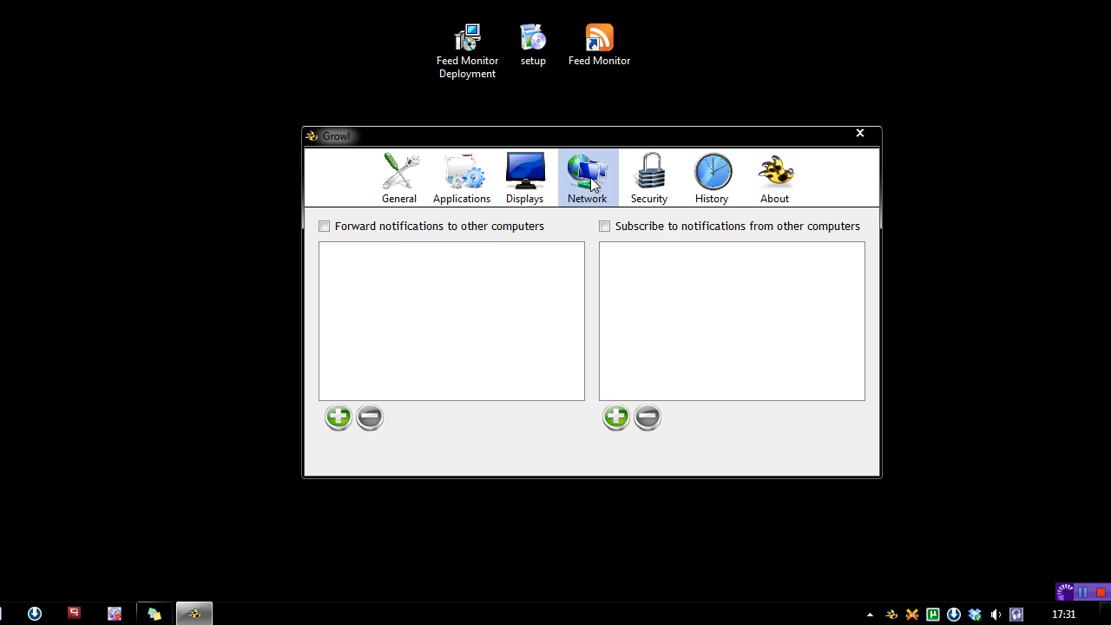
pyautogui.click(322, 226)
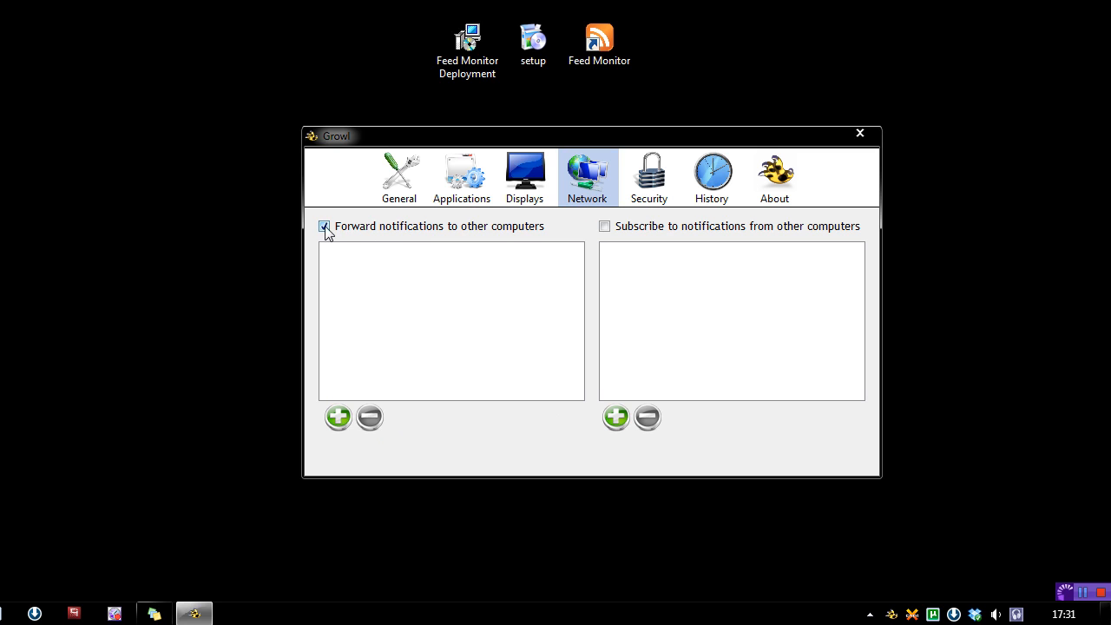
pyautogui.click(338, 417)
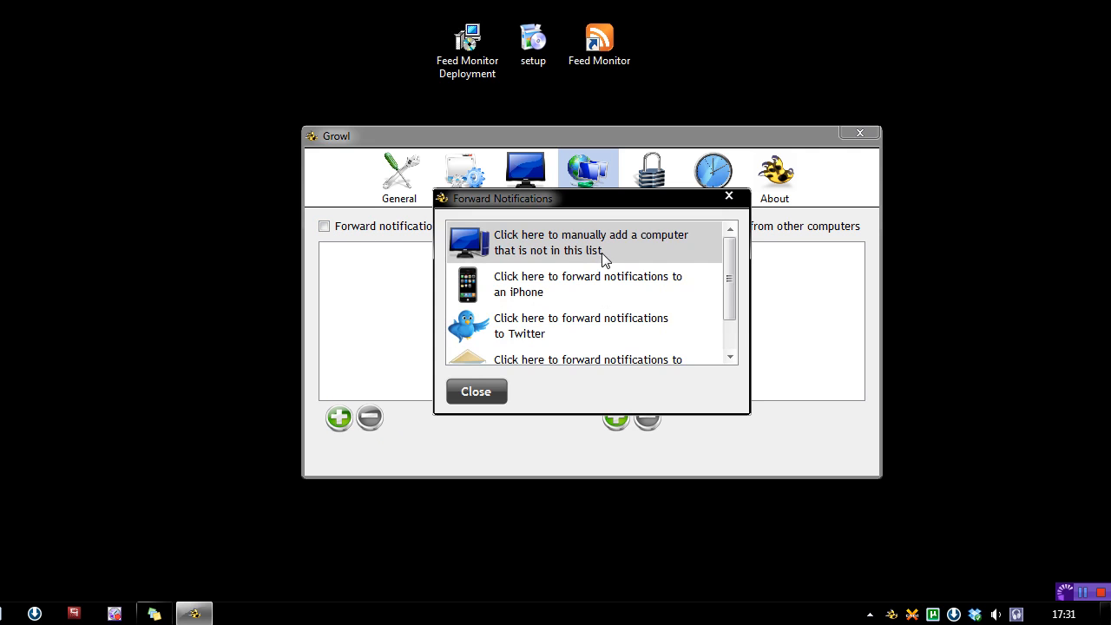
pyautogui.moveTo(530, 253)
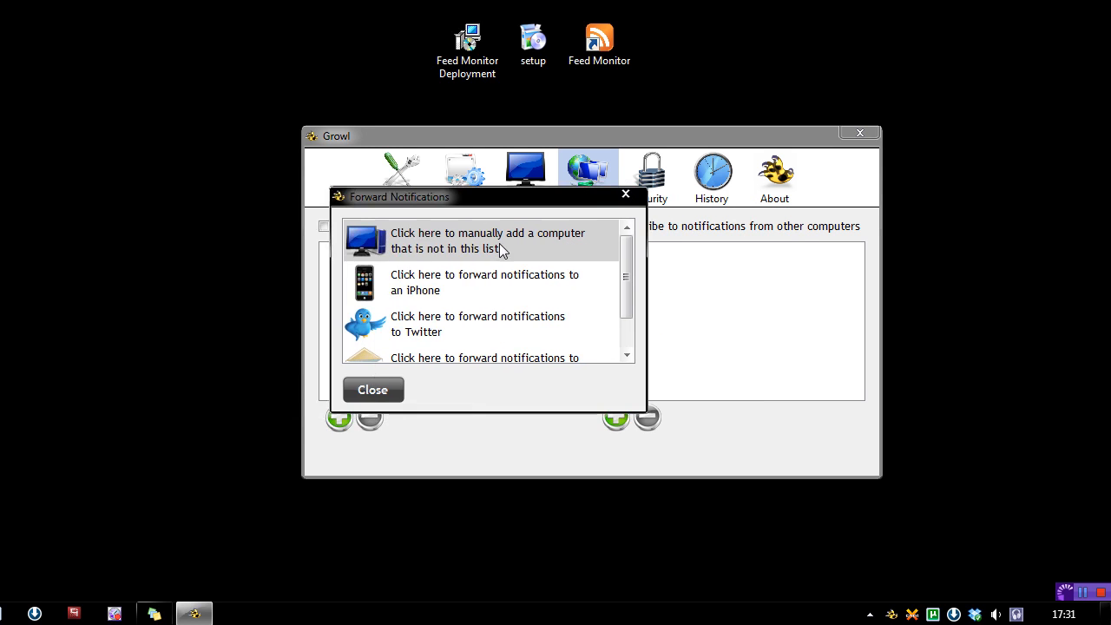
# Browse the forwarding destination choices and a new-destination form, then close them
pyautogui.click(486, 239)
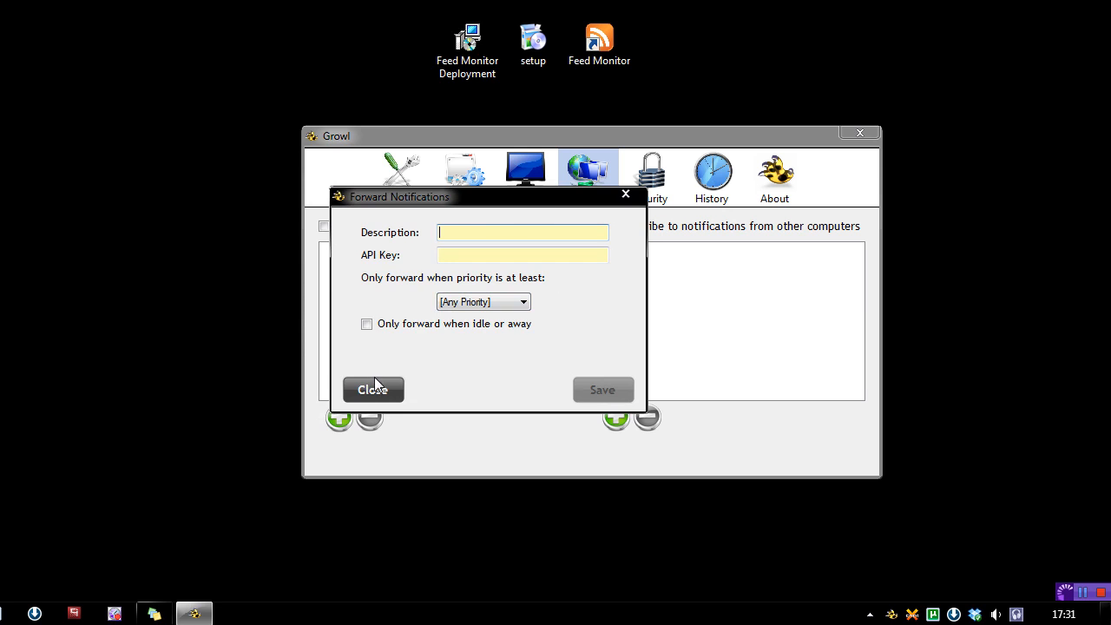
pyautogui.click(371, 389)
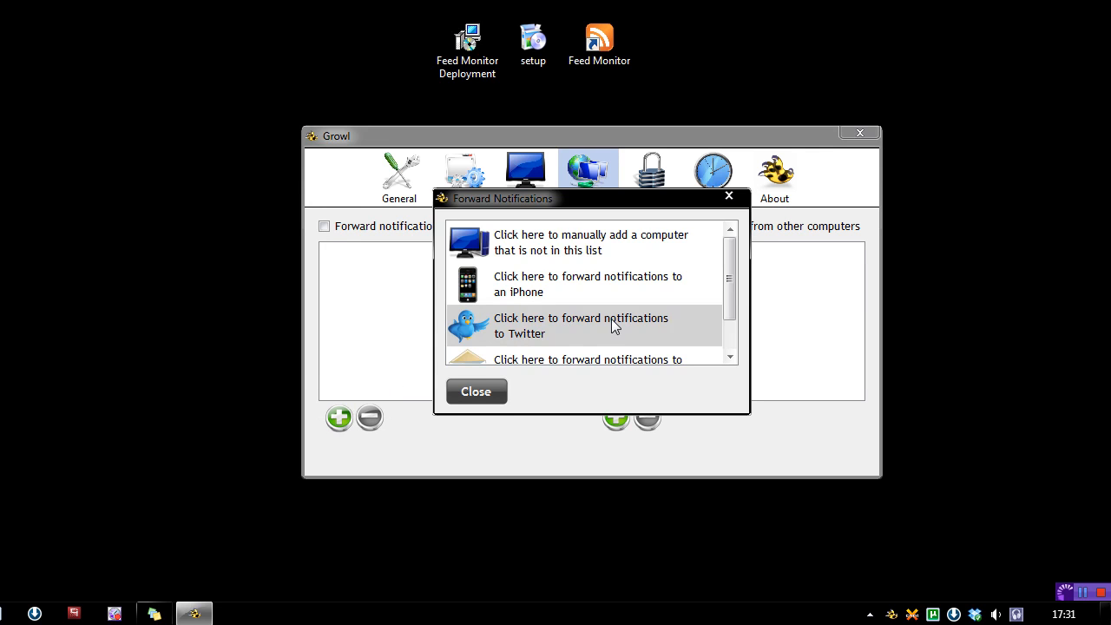
pyautogui.scroll(-3)
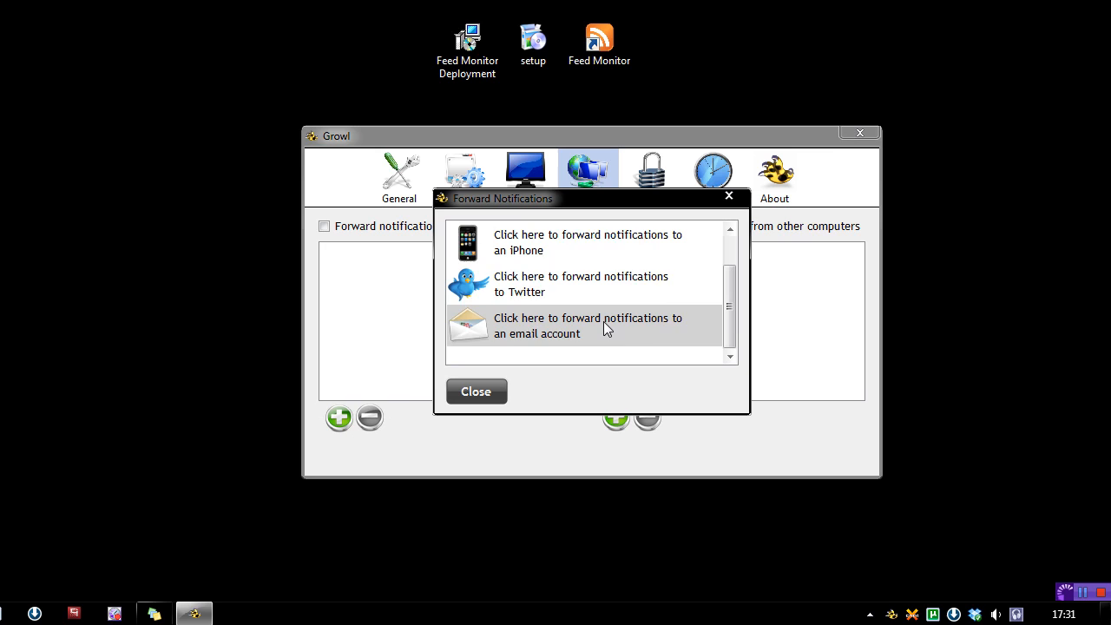
pyautogui.moveTo(604, 286)
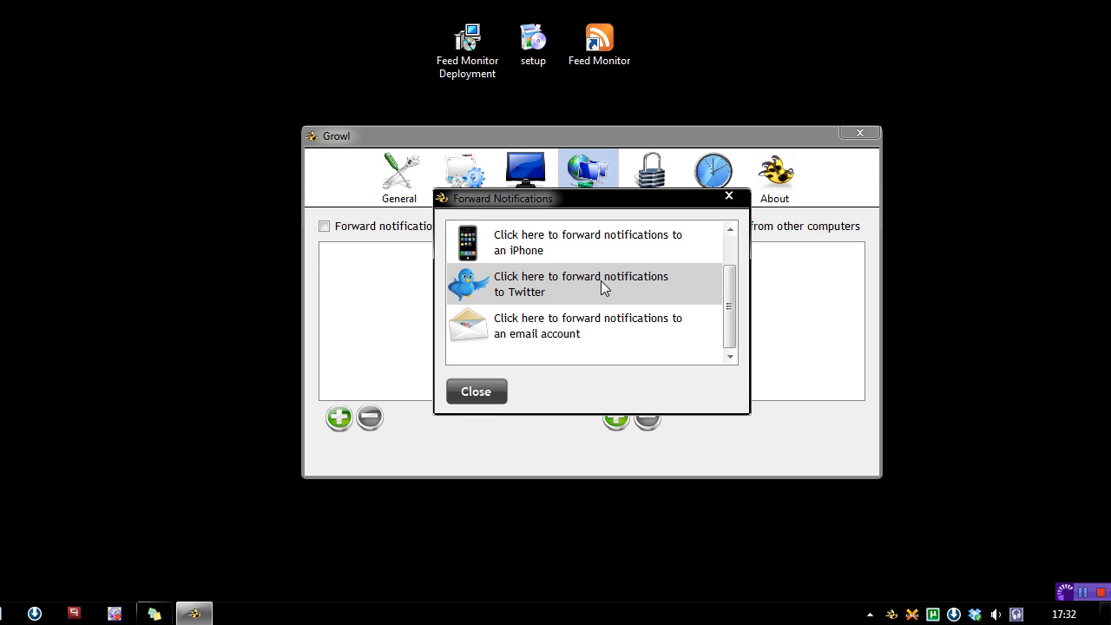
pyautogui.click(476, 392)
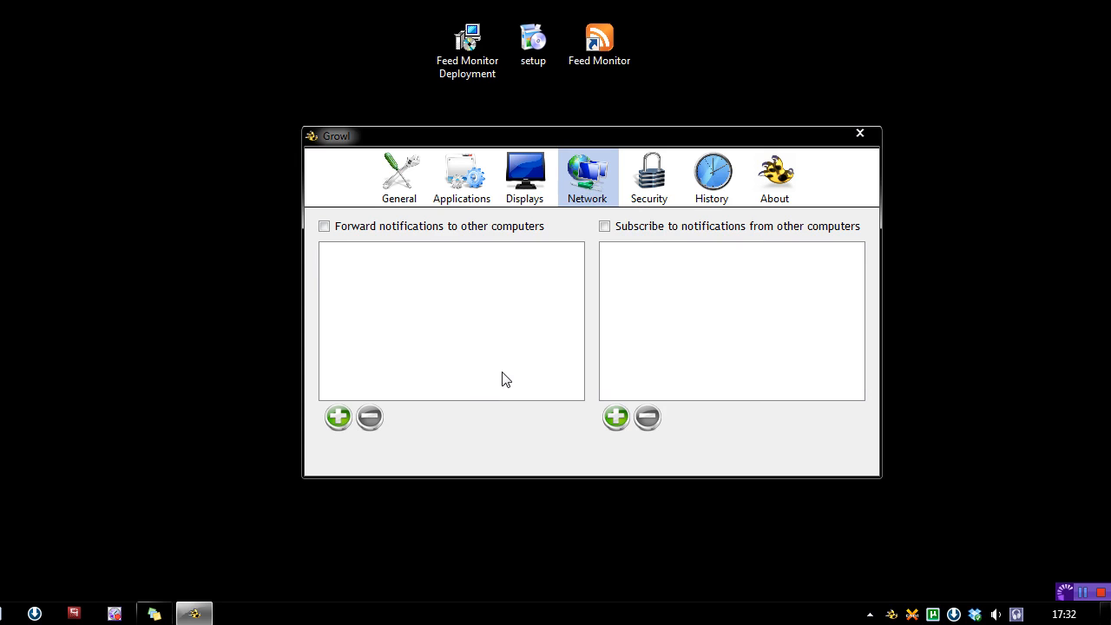
# Review the Security, History and About pages, then return to the General settings
pyautogui.click(649, 174)
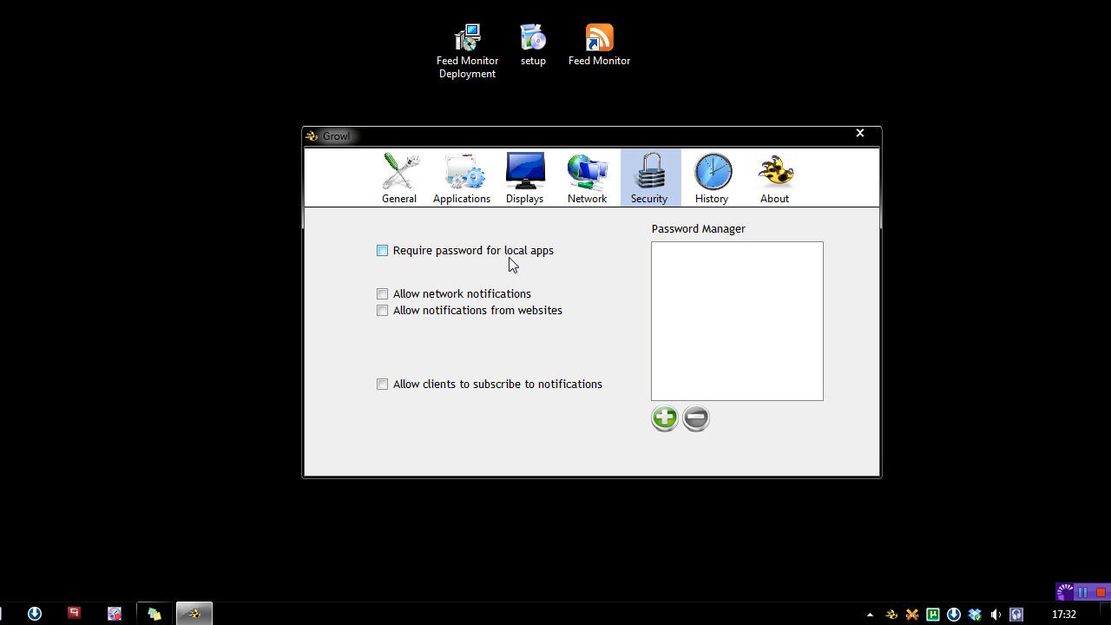
pyautogui.click(382, 250)
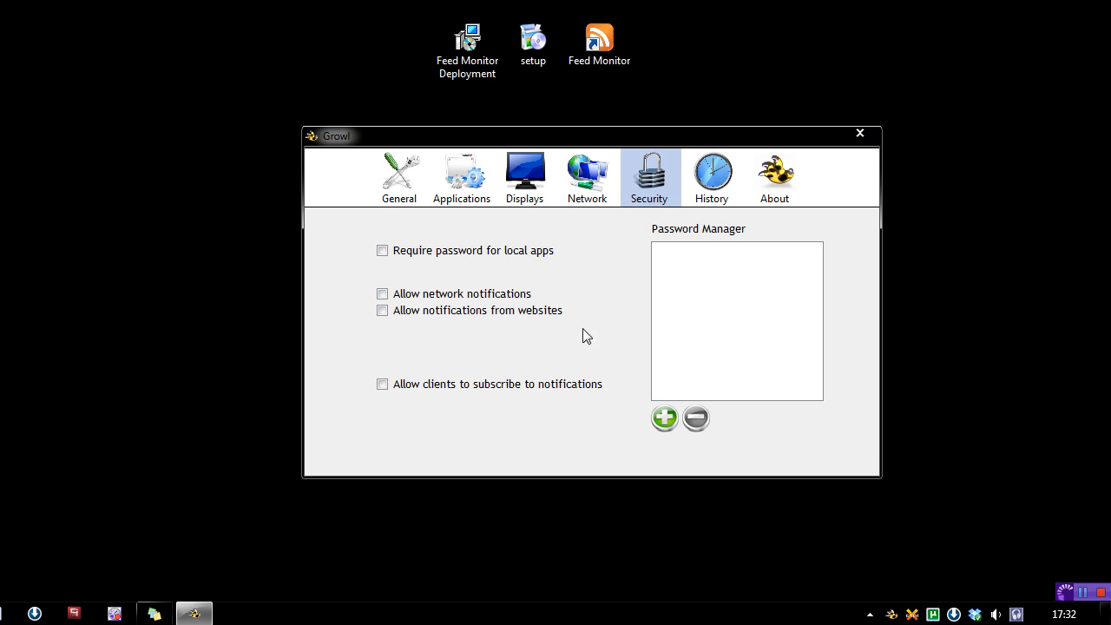
pyautogui.click(711, 177)
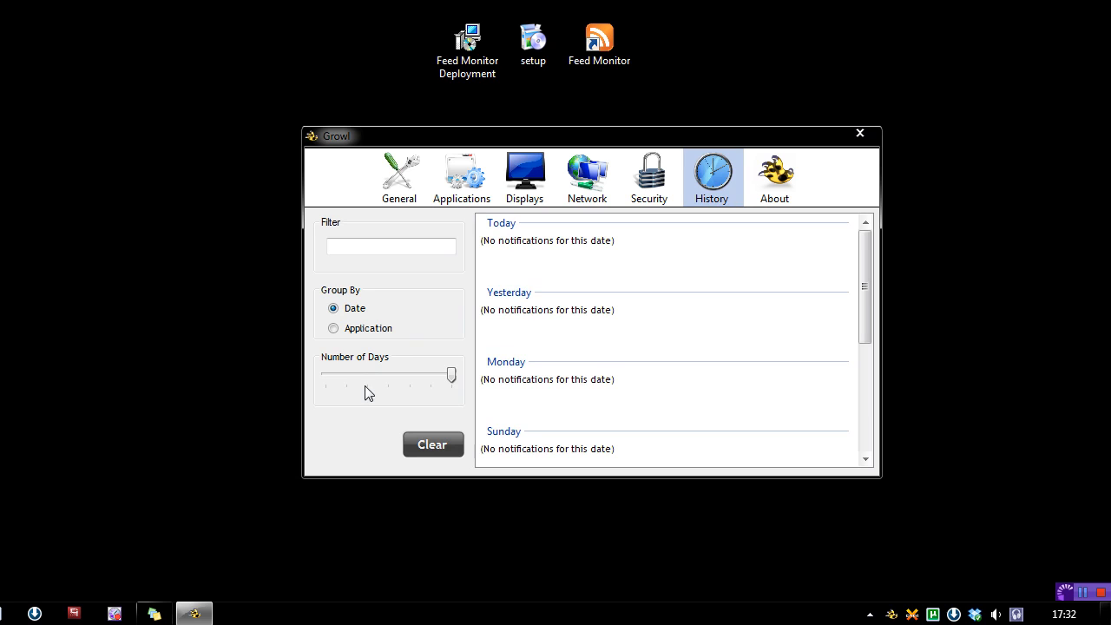
pyautogui.click(774, 178)
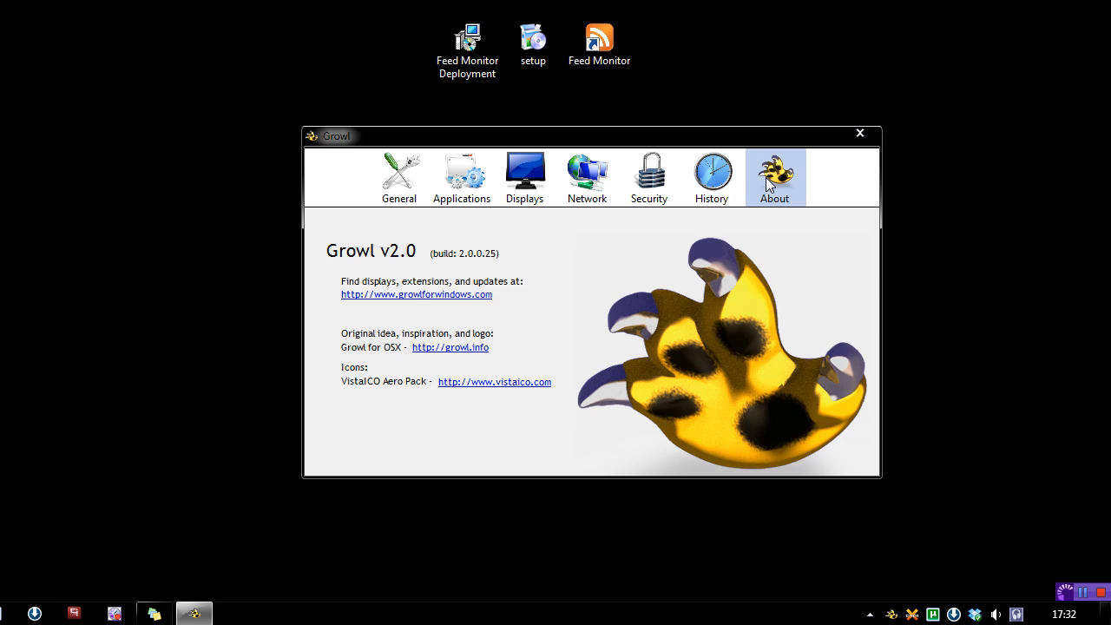
pyautogui.click(399, 177)
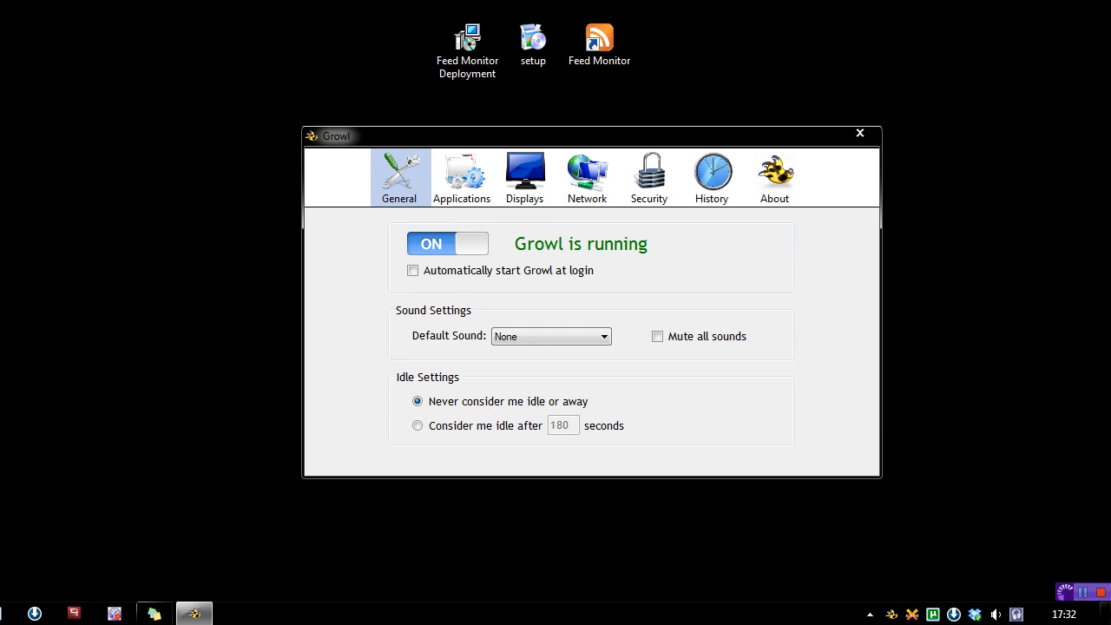
pyautogui.click(155, 614)
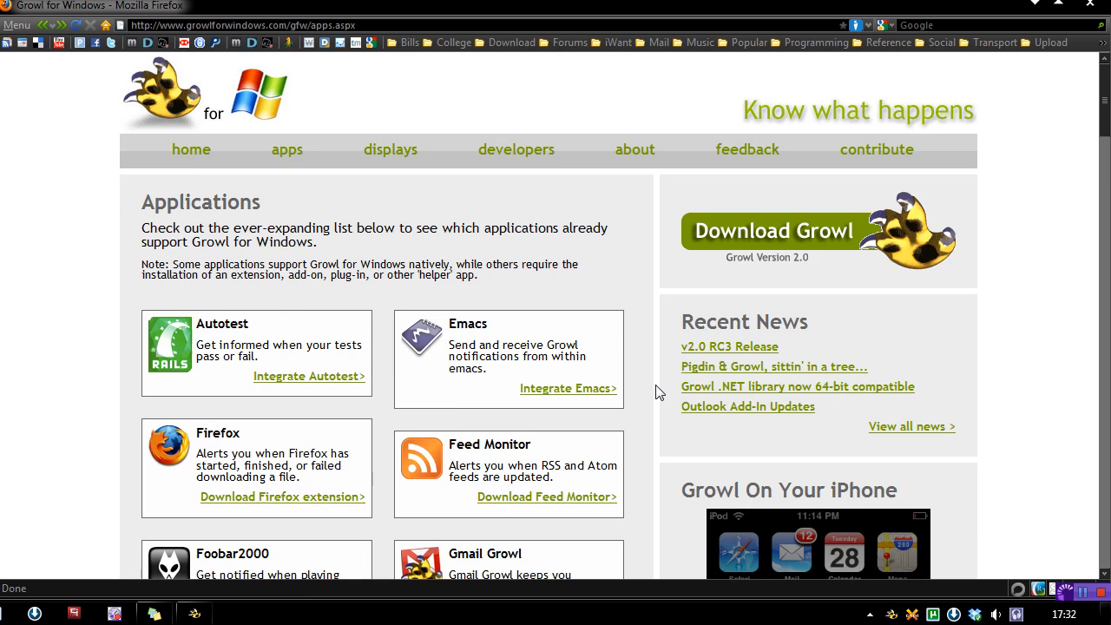
pyautogui.scroll(-3)
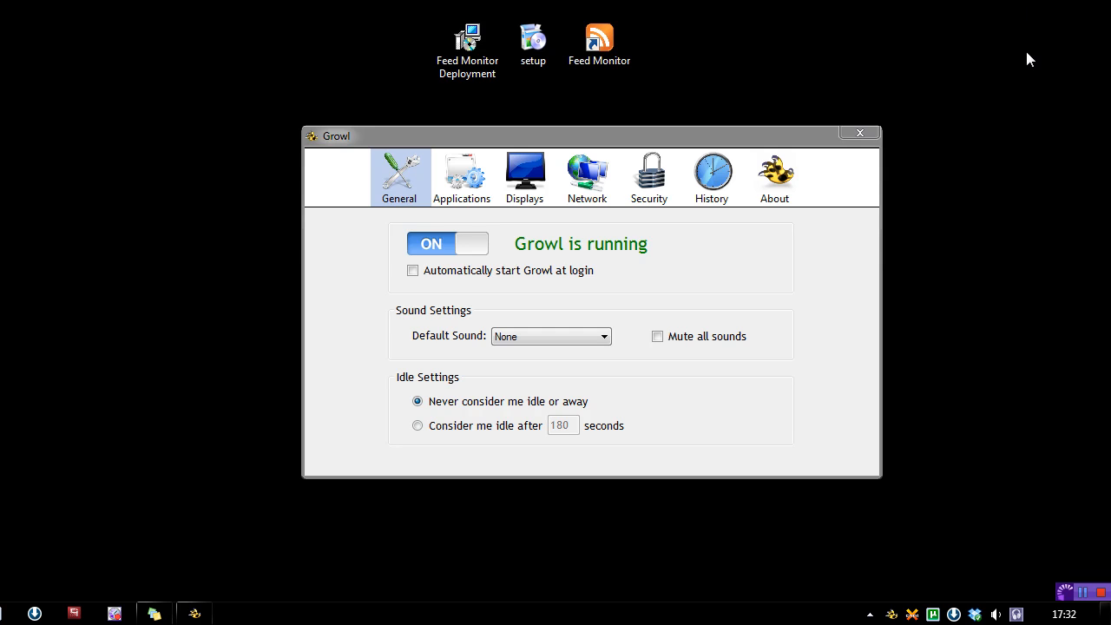
pyautogui.moveTo(715, 127)
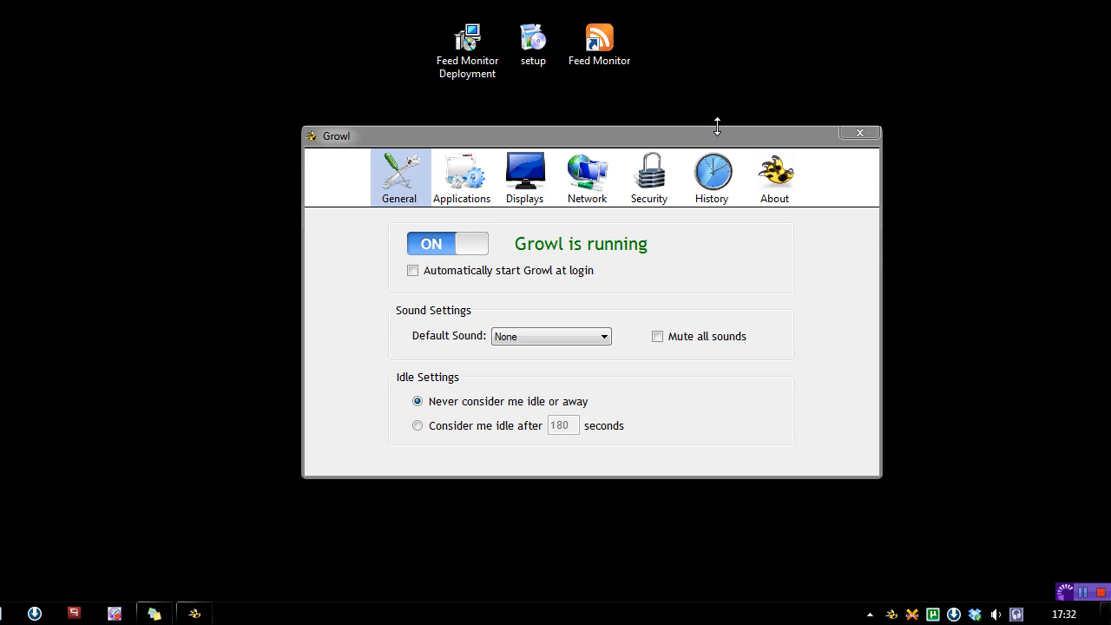
# Show the Applications page with Feed Monitor's notification types and default settings
pyautogui.click(462, 177)
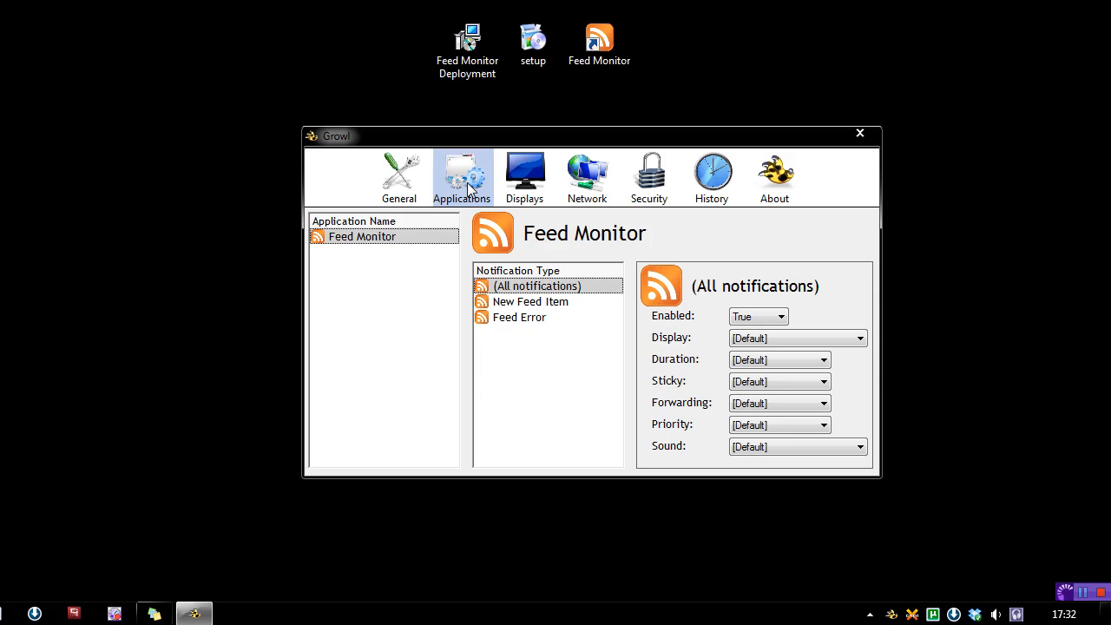
pyautogui.moveTo(1102, 453)
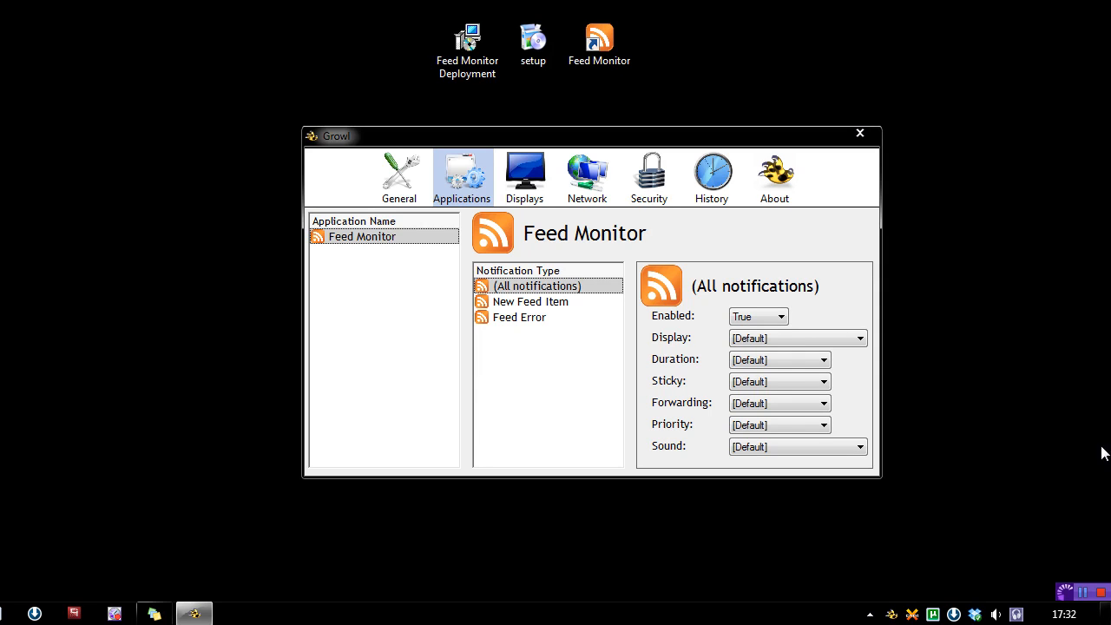